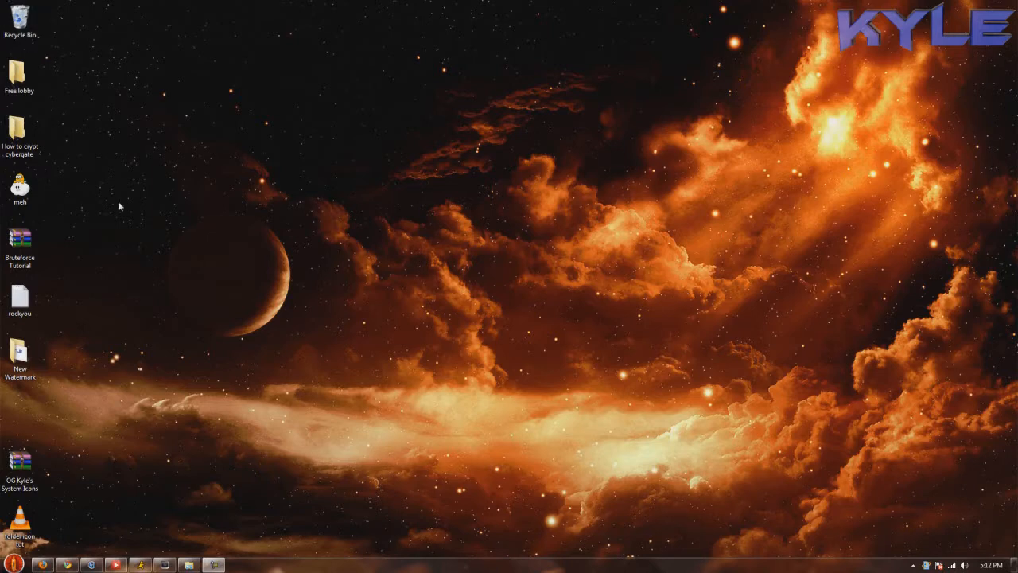
{"action": "mouse_move", "coordinate": [256, 342]}
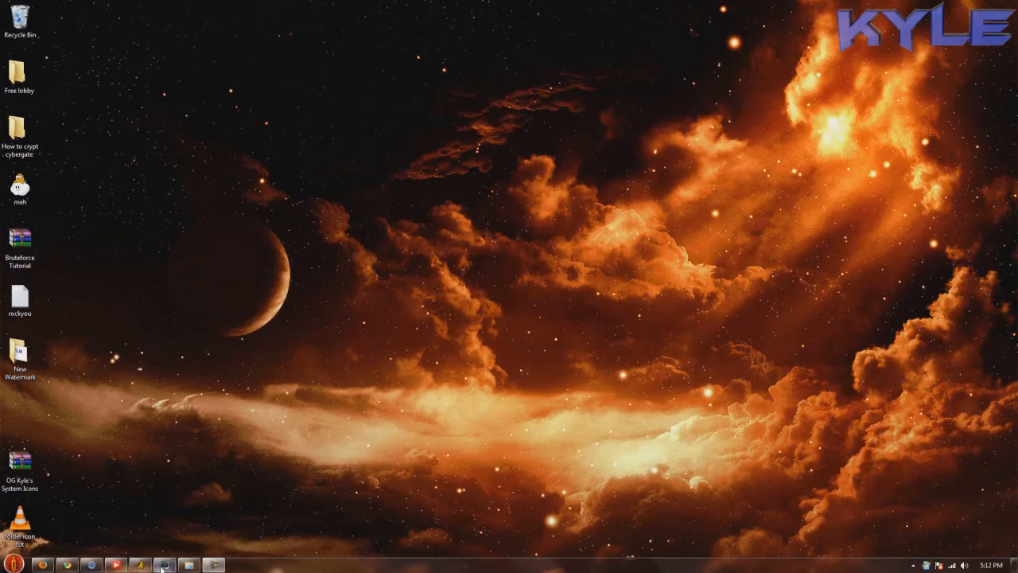
Launch Sony Vegas Pro 10 from the taskbar into an empty untitled project.
{"action": "left_click", "coordinate": [140, 565]}
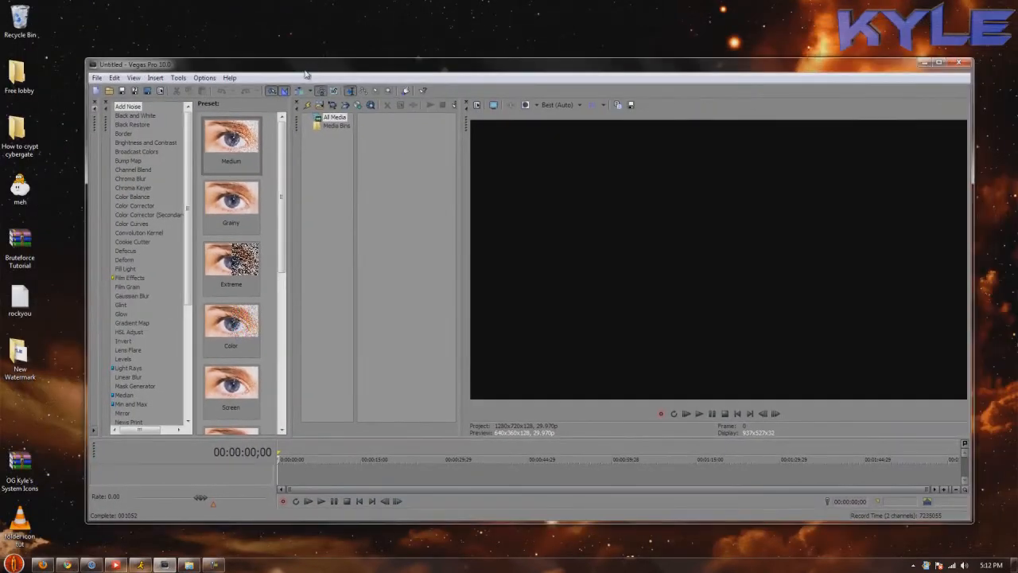
{"action": "mouse_move", "coordinate": [878, 49]}
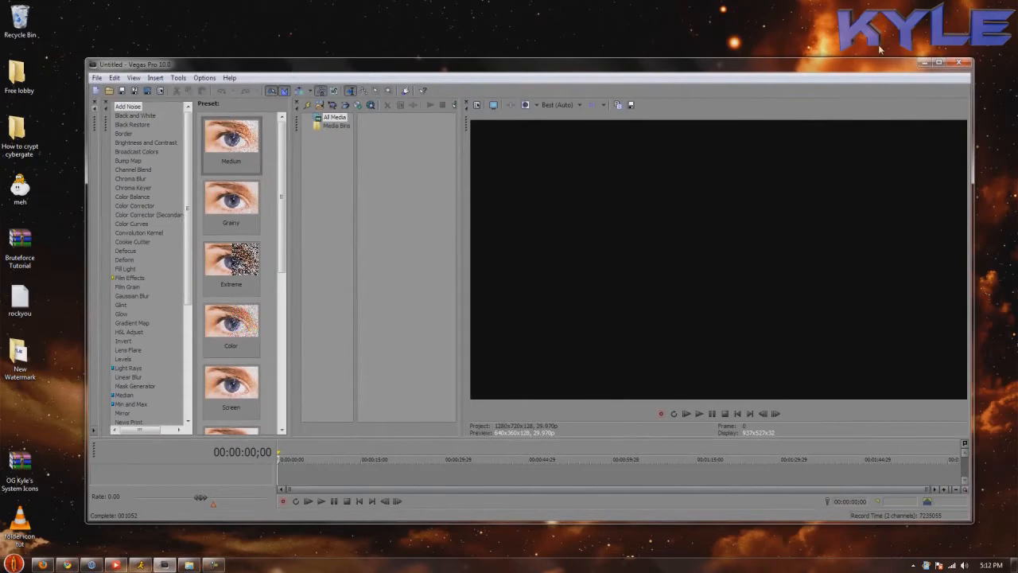
Maximize the editor and set project video to HDV 720-30p (1280×720, 29.970 fps) at Best quality.
{"action": "left_click", "coordinate": [938, 63]}
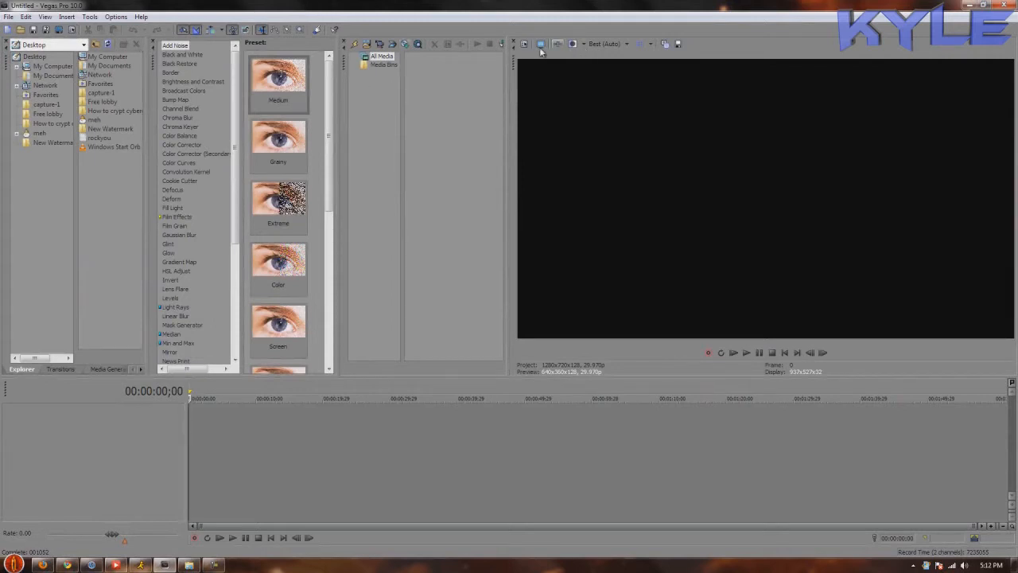
{"action": "mouse_move", "coordinate": [523, 45]}
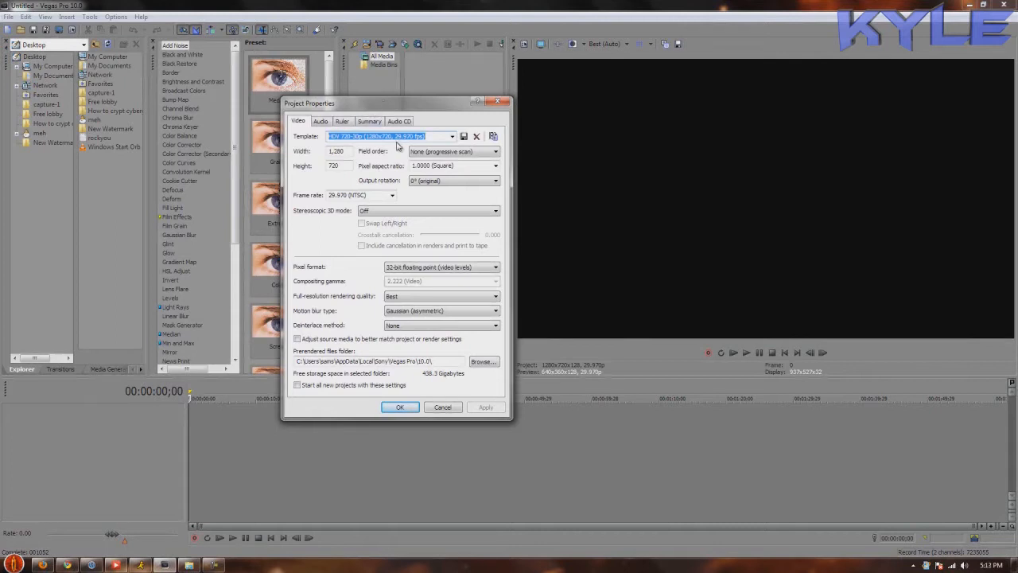
{"action": "mouse_move", "coordinate": [431, 158]}
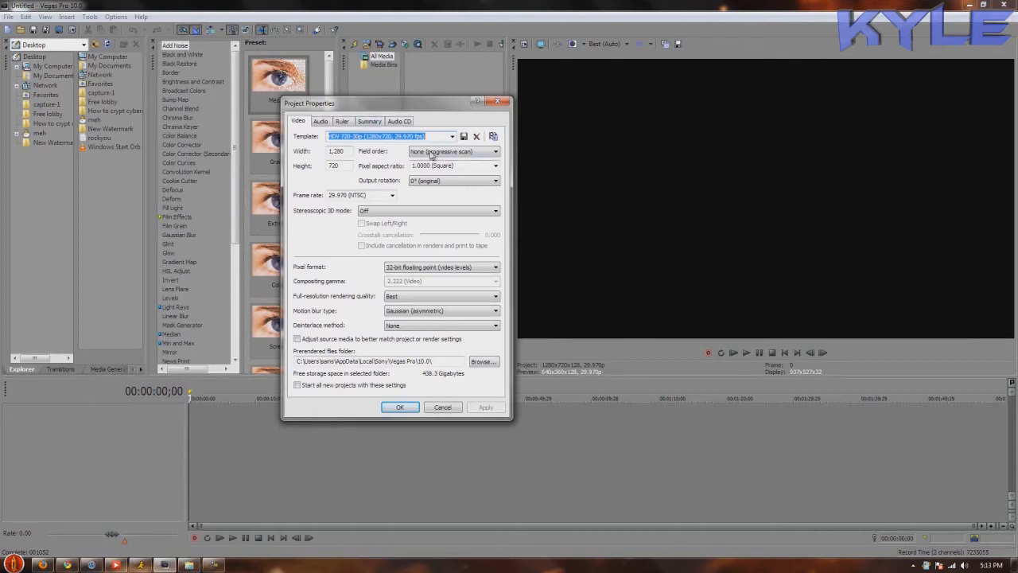
{"action": "mouse_move", "coordinate": [391, 197]}
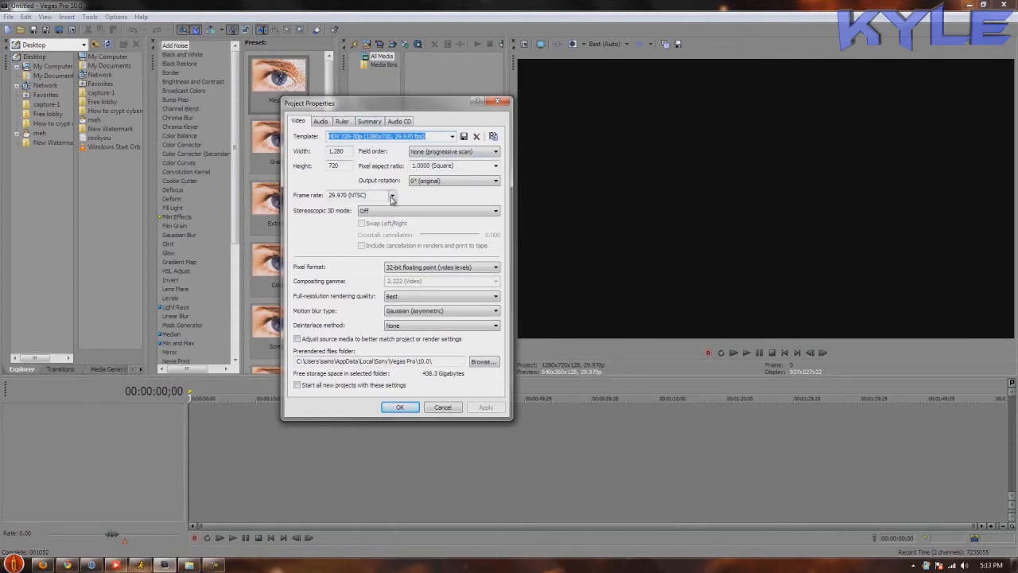
{"action": "left_click", "coordinate": [391, 195]}
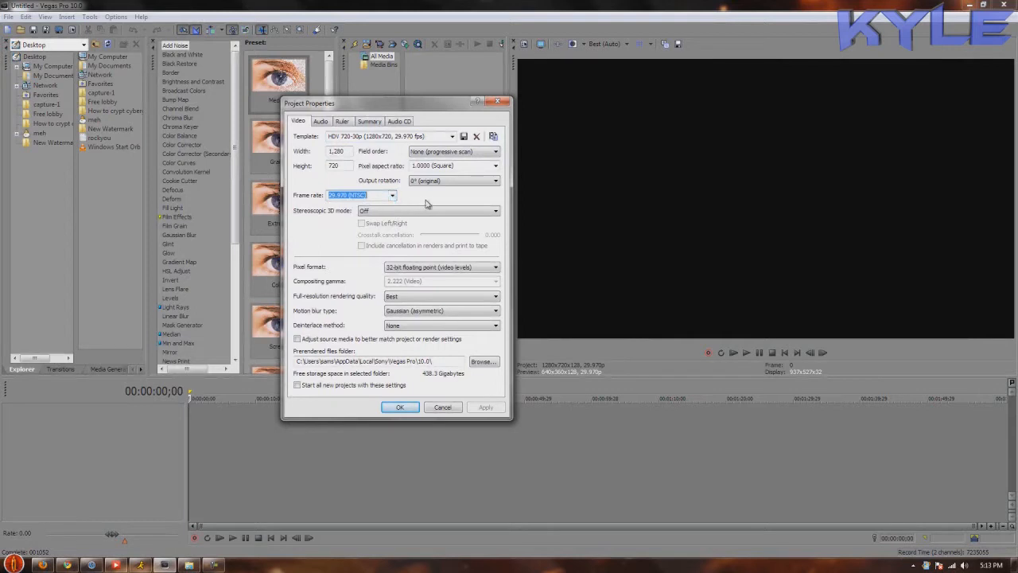
{"action": "mouse_move", "coordinate": [445, 277]}
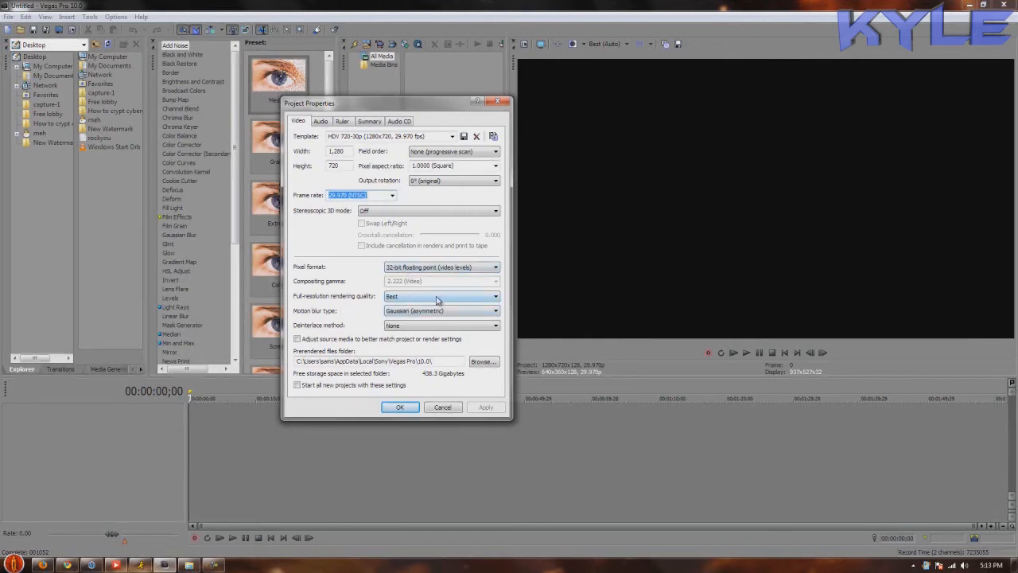
{"action": "left_click", "coordinate": [497, 324]}
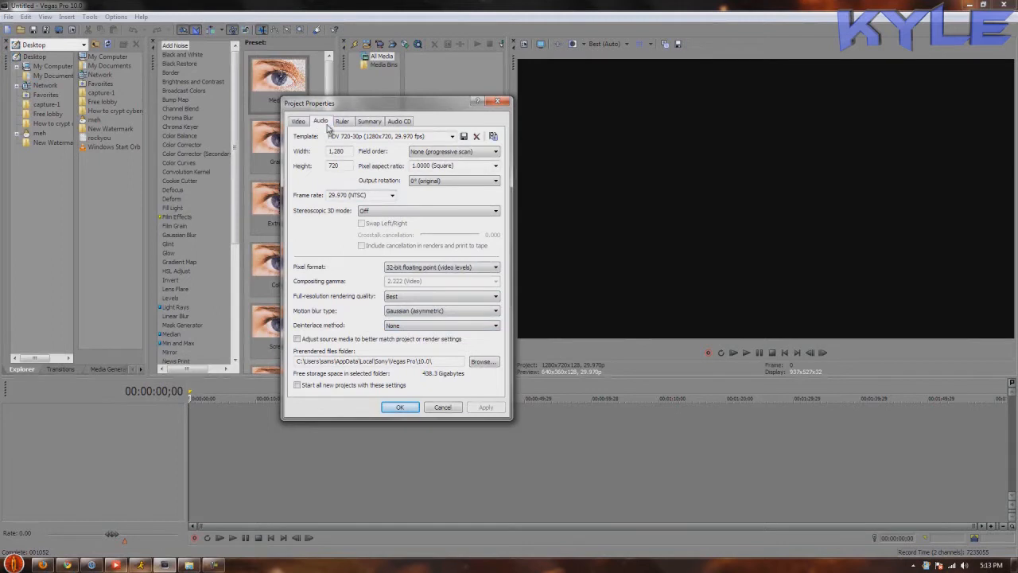
Review the Audio, Ruler, Summary and Audio CD project property pages.
{"action": "left_click", "coordinate": [322, 121]}
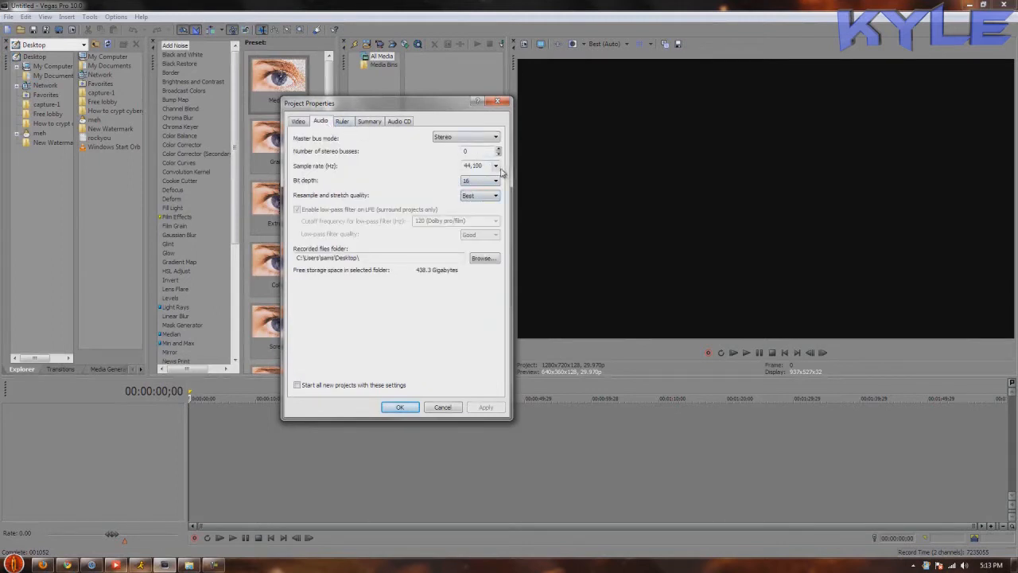
{"action": "mouse_move", "coordinate": [371, 118]}
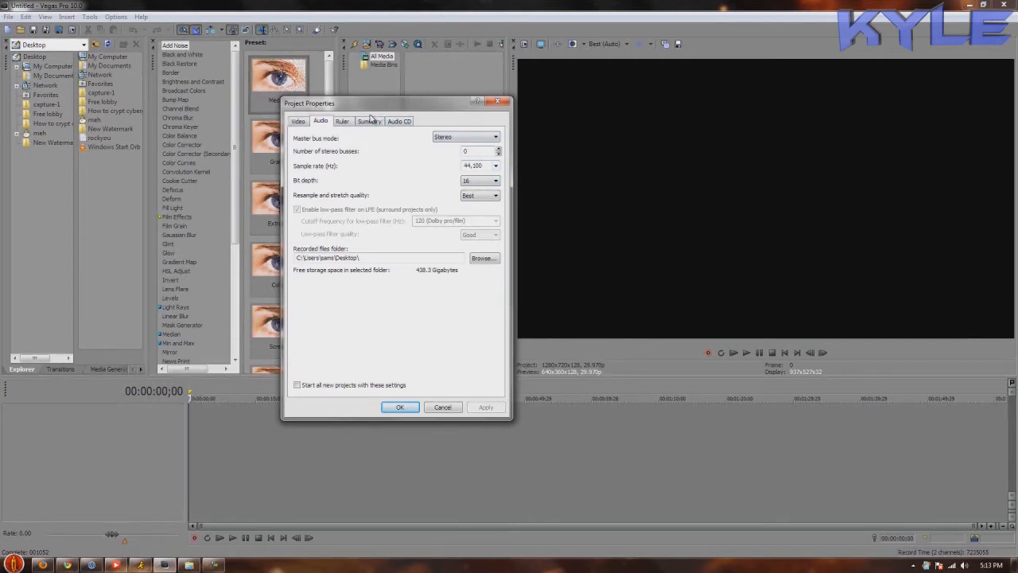
{"action": "left_click", "coordinate": [342, 121]}
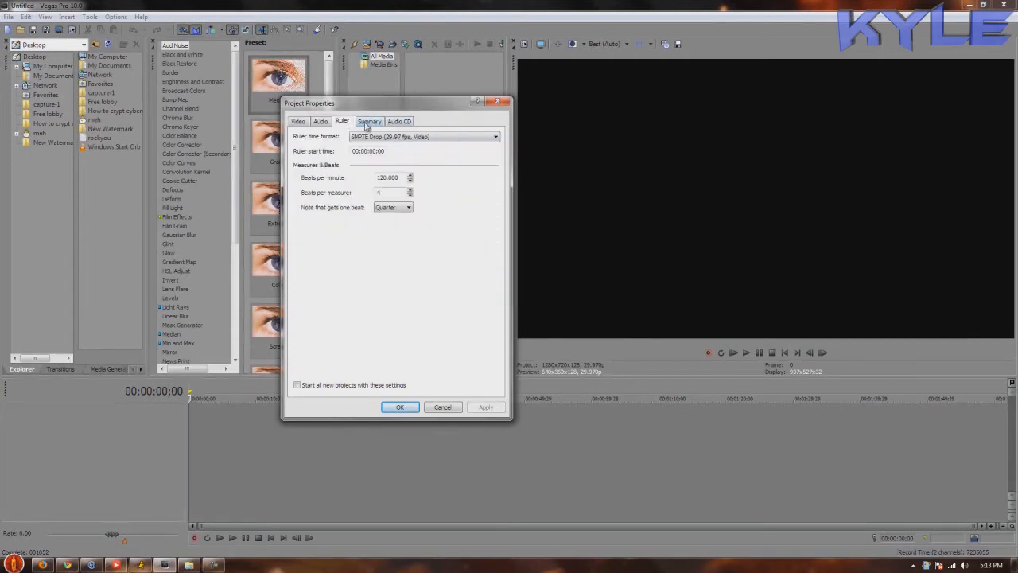
{"action": "left_click", "coordinate": [398, 121]}
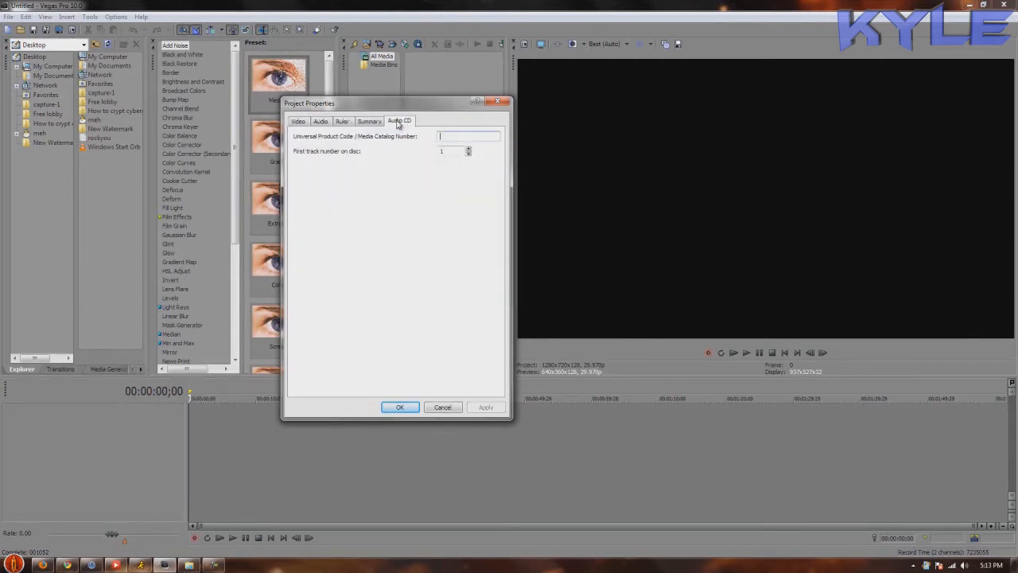
{"action": "left_click", "coordinate": [299, 121]}
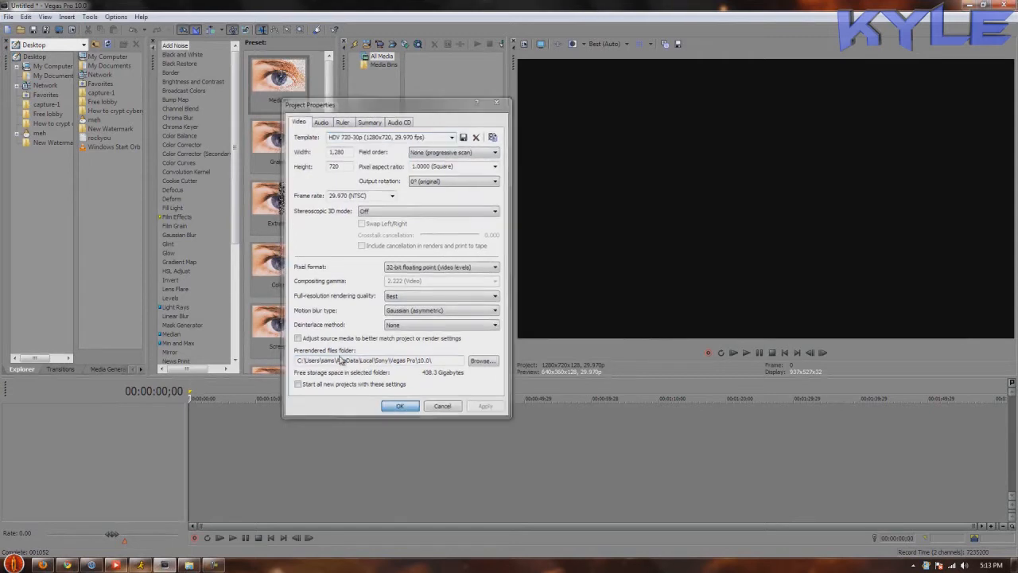
Accept the project settings, then disable resample and turn off Loop and Maintain aspect ratio on the clip.
{"action": "left_click", "coordinate": [401, 406]}
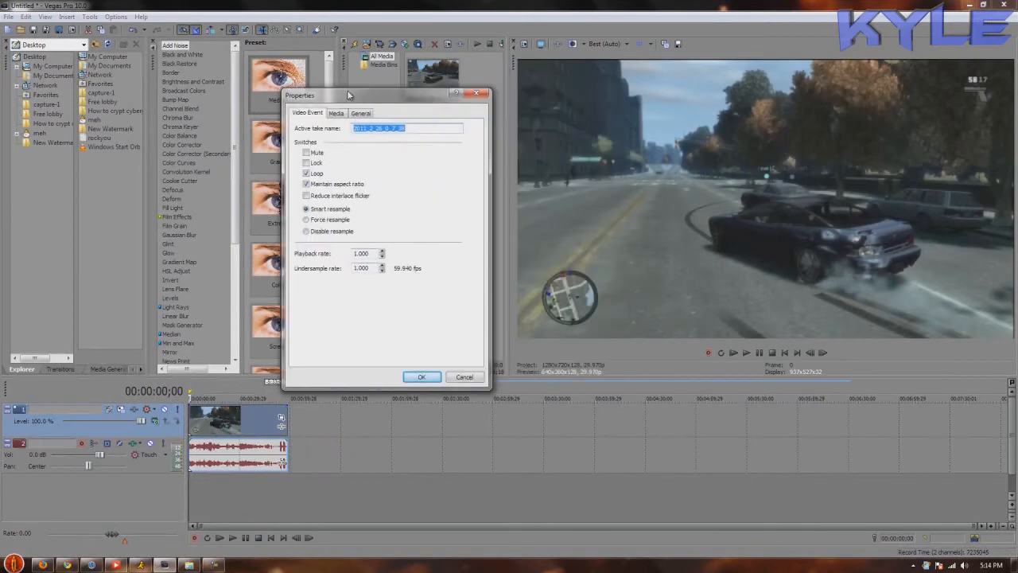
{"action": "left_click", "coordinate": [306, 230]}
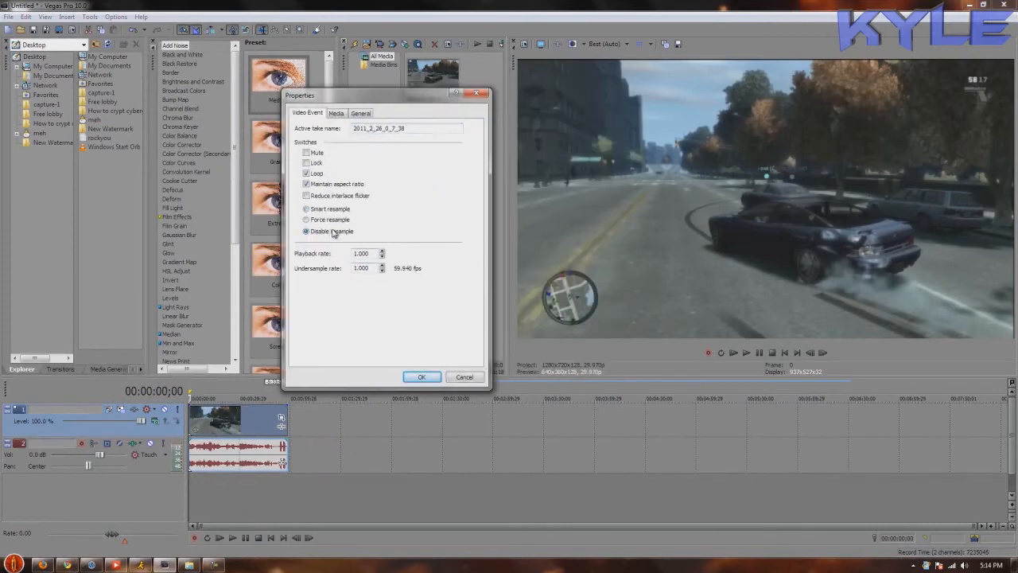
{"action": "mouse_move", "coordinate": [445, 373]}
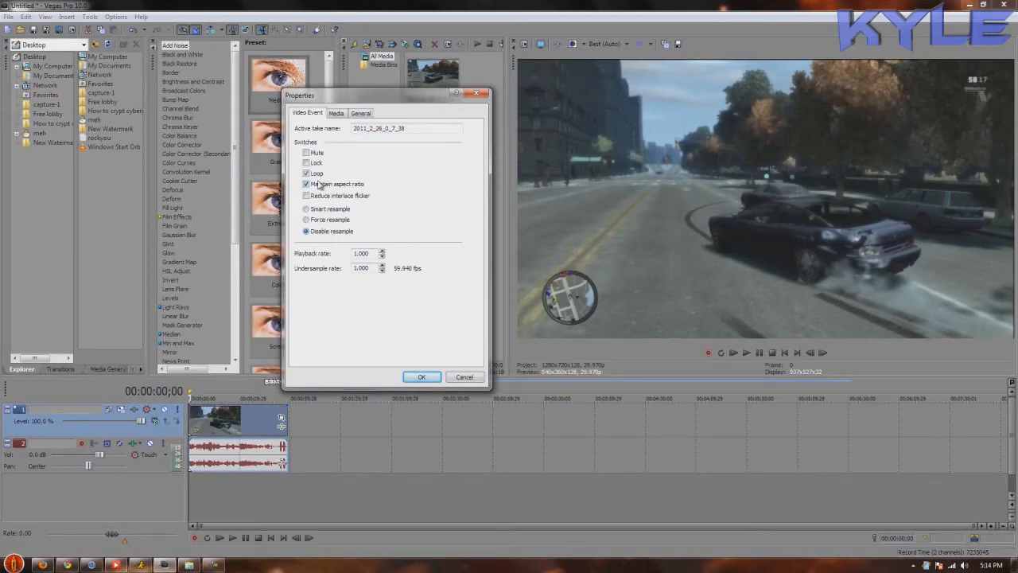
{"action": "left_click", "coordinate": [306, 172]}
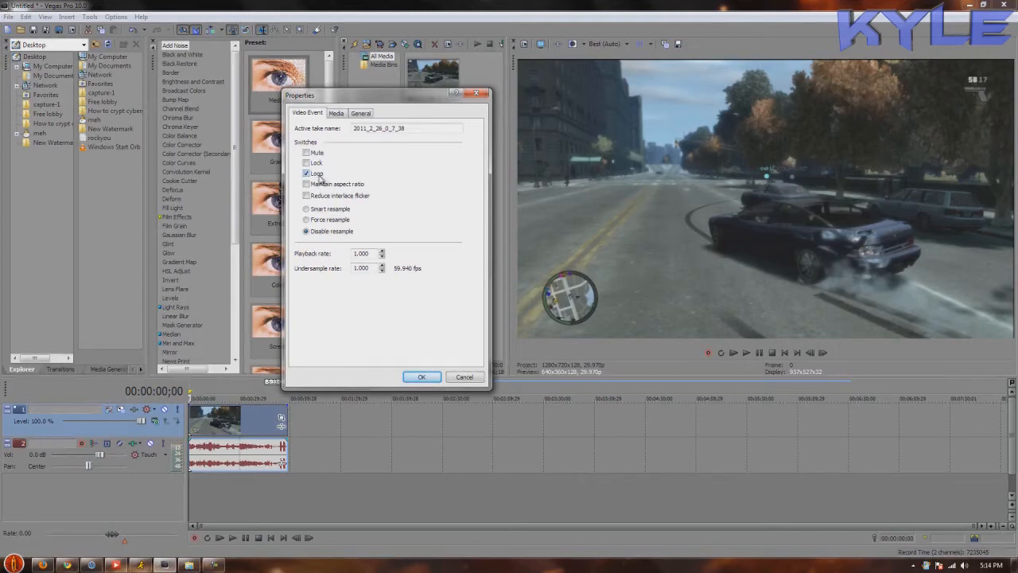
{"action": "left_click", "coordinate": [306, 172]}
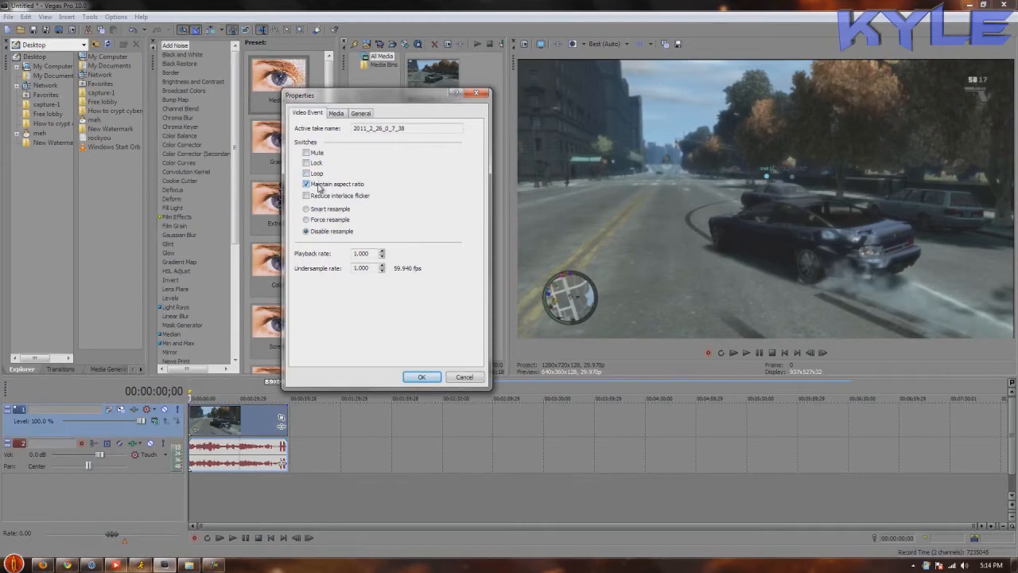
{"action": "left_click", "coordinate": [305, 184]}
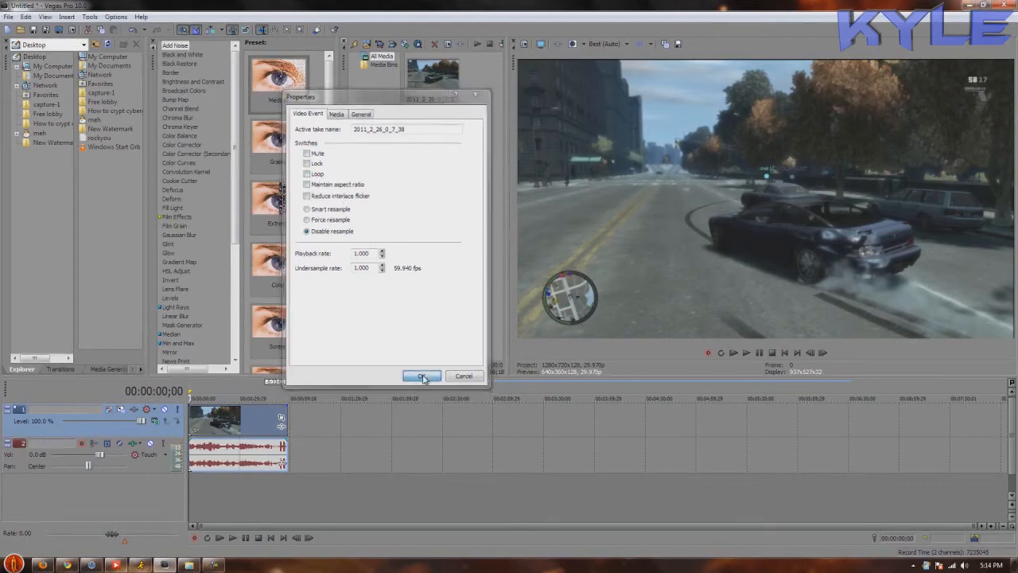
{"action": "left_click", "coordinate": [421, 375]}
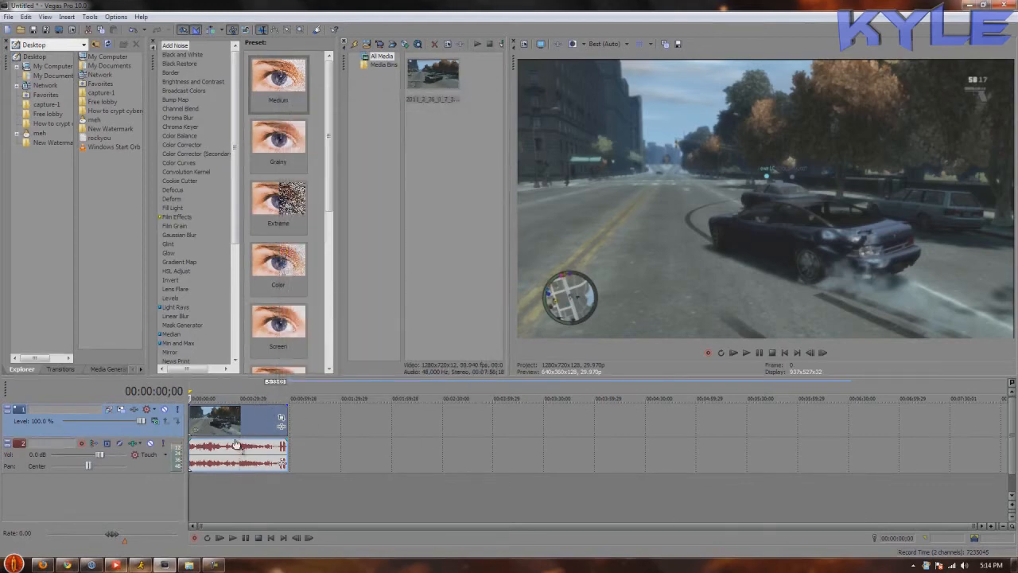
Review the clip's Video Event Pan/Crop framing and close it again.
{"action": "right_click", "coordinate": [236, 422]}
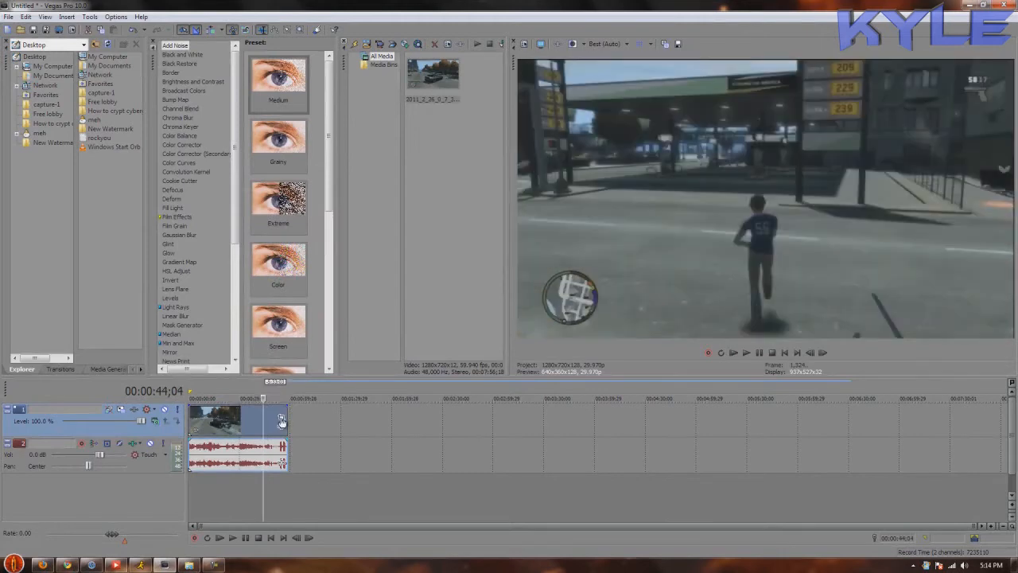
{"action": "mouse_move", "coordinate": [263, 421]}
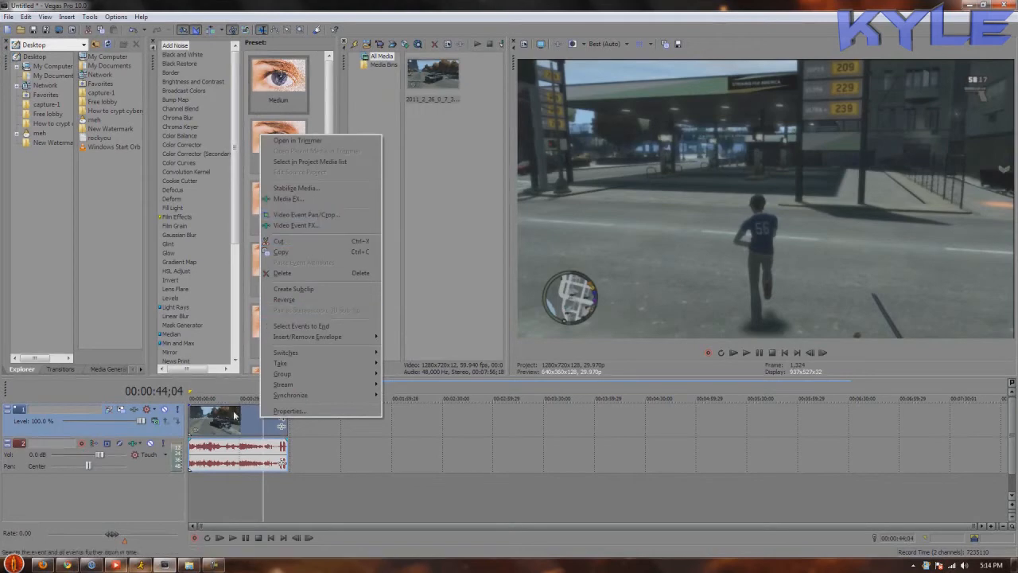
{"action": "left_click", "coordinate": [305, 213]}
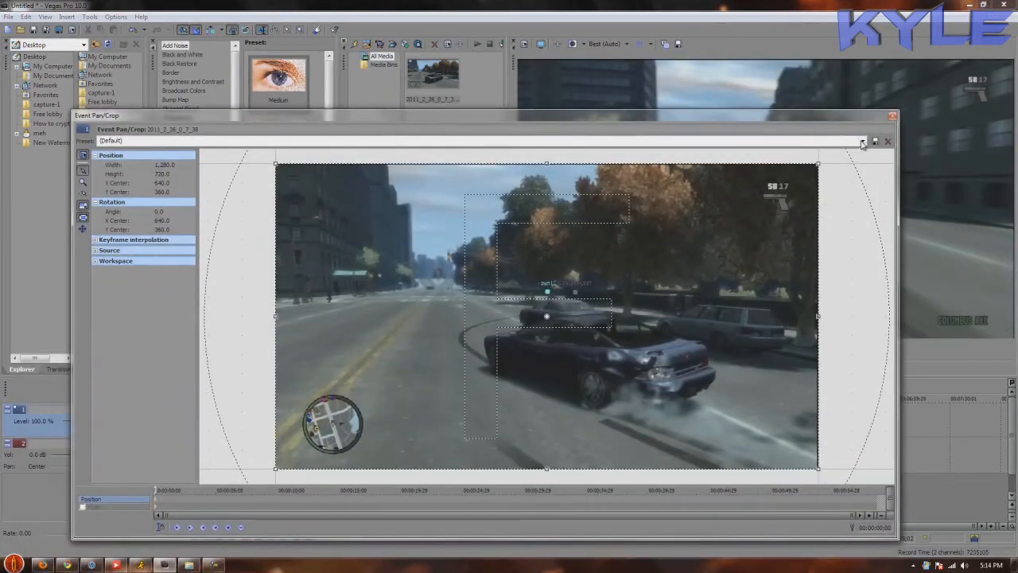
{"action": "left_click", "coordinate": [862, 140]}
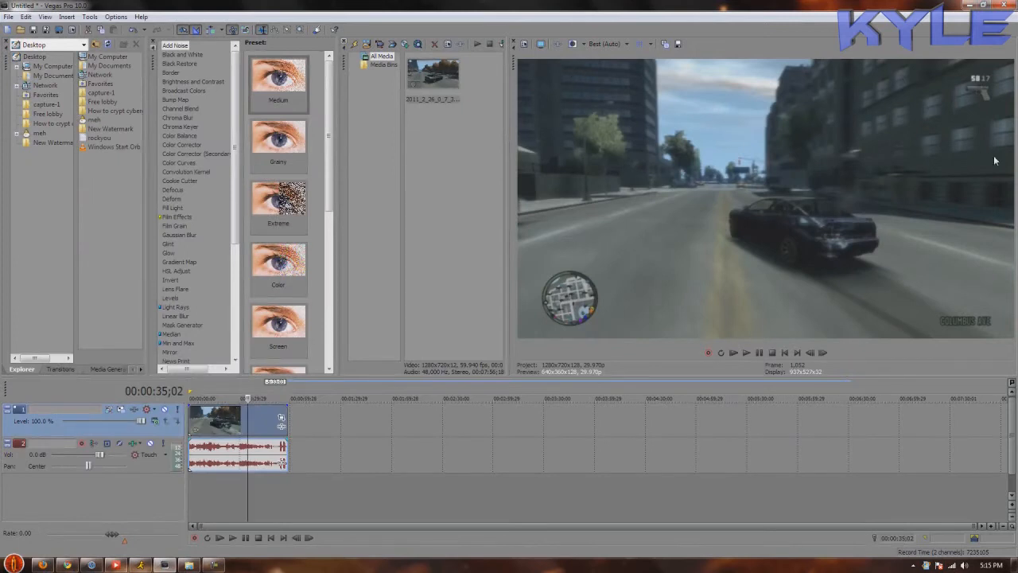
{"action": "mouse_move", "coordinate": [589, 28]}
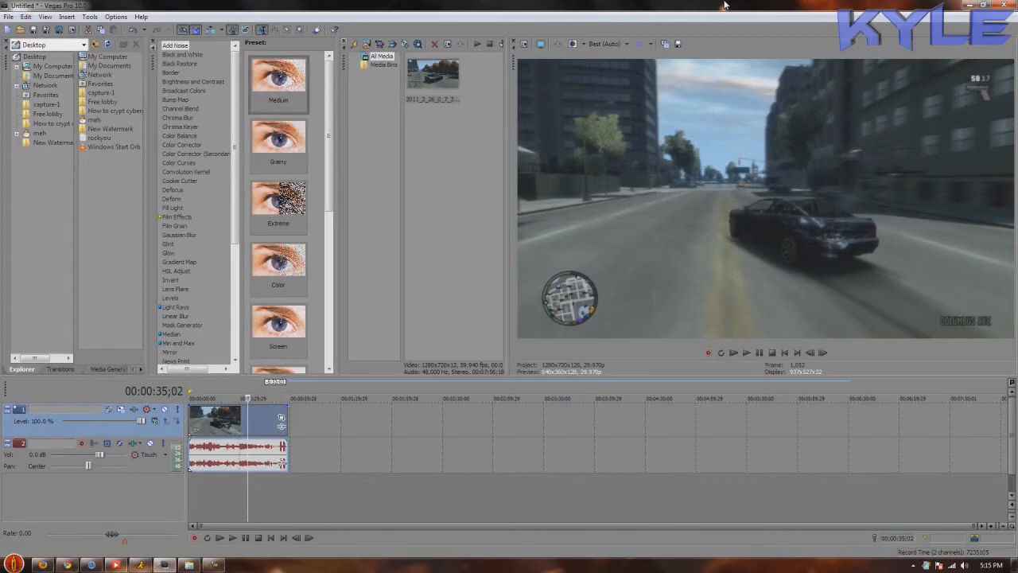
{"action": "mouse_move", "coordinate": [429, 71]}
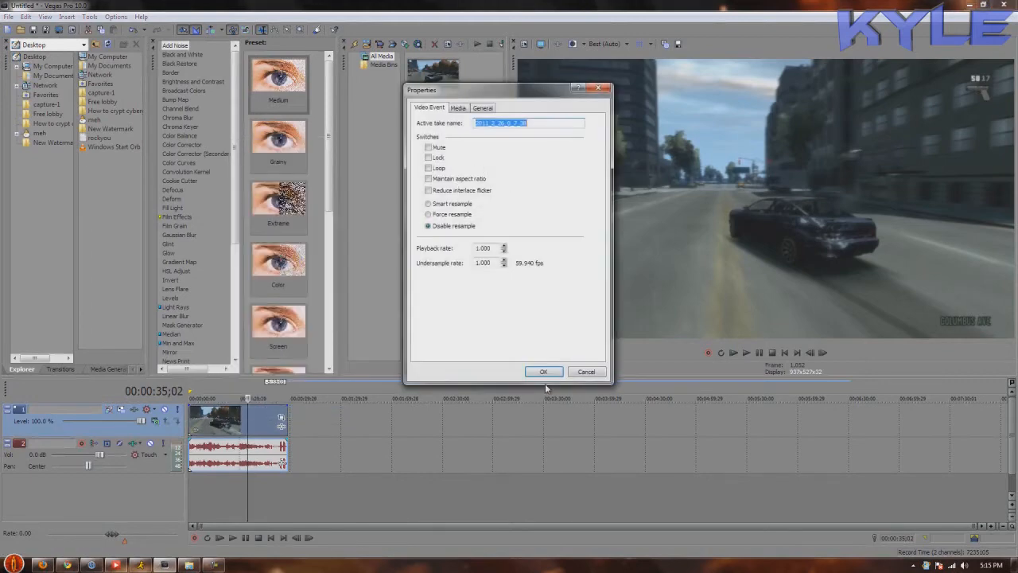
Accept the clip's event properties and restore the editor to full screen.
{"action": "left_click", "coordinate": [544, 372]}
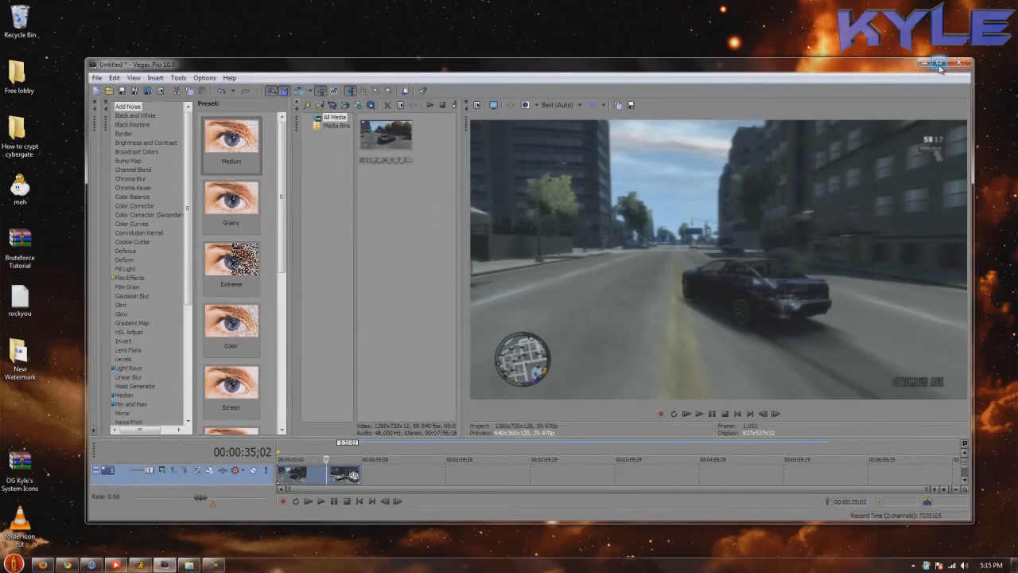
{"action": "left_click", "coordinate": [939, 64]}
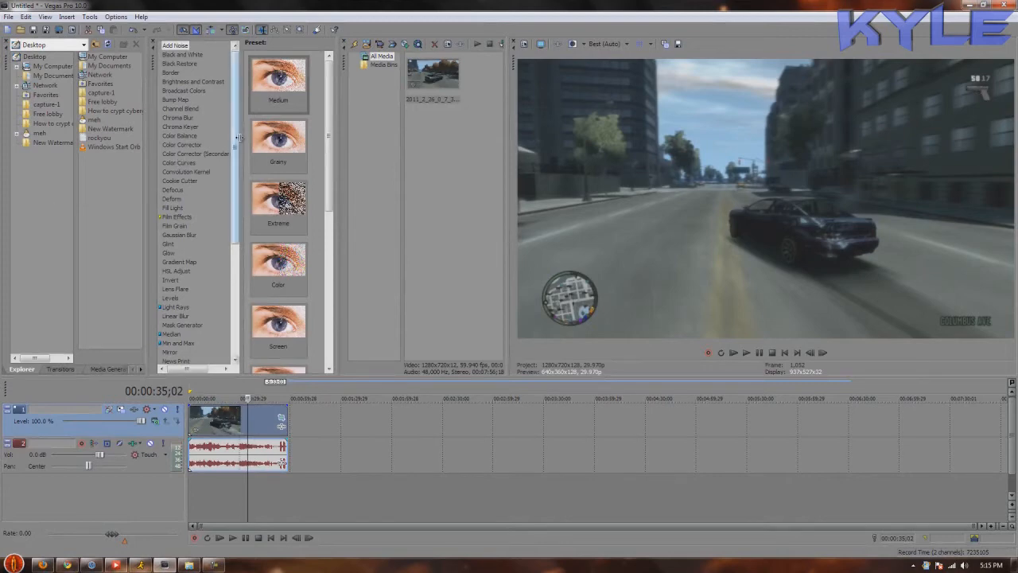
Apply a Sharpen preset from the Video FX list to the clip and close its effects window.
{"action": "scroll", "scroll_direction": "down", "scroll_amount": 3}
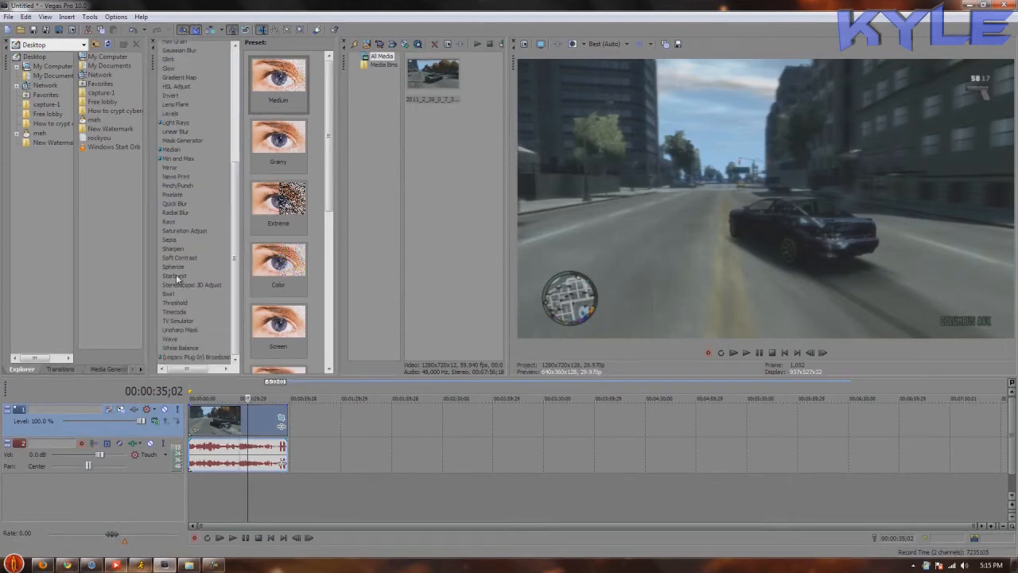
{"action": "left_click", "coordinate": [172, 249]}
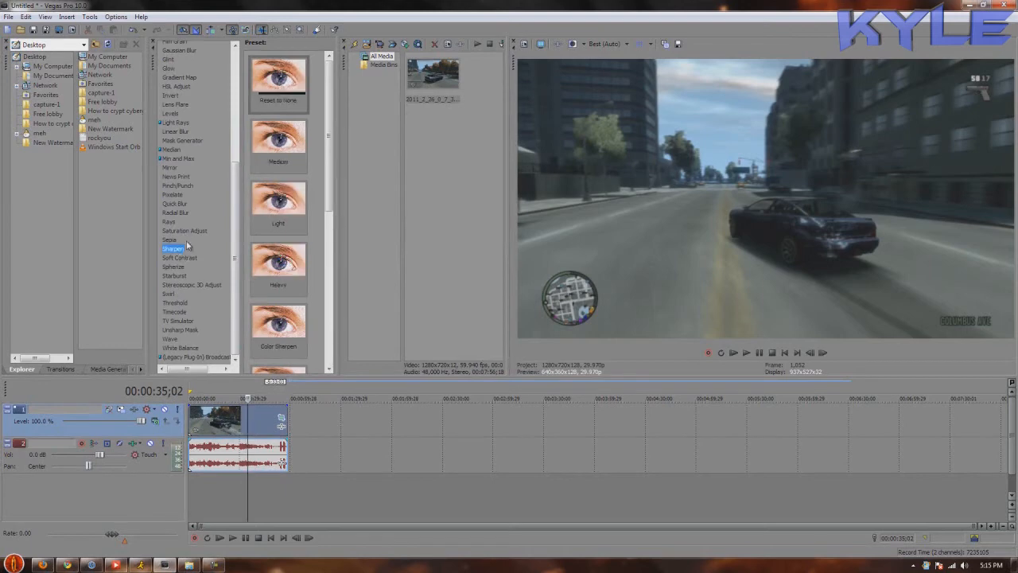
{"action": "scroll", "scroll_direction": "down", "scroll_amount": 3}
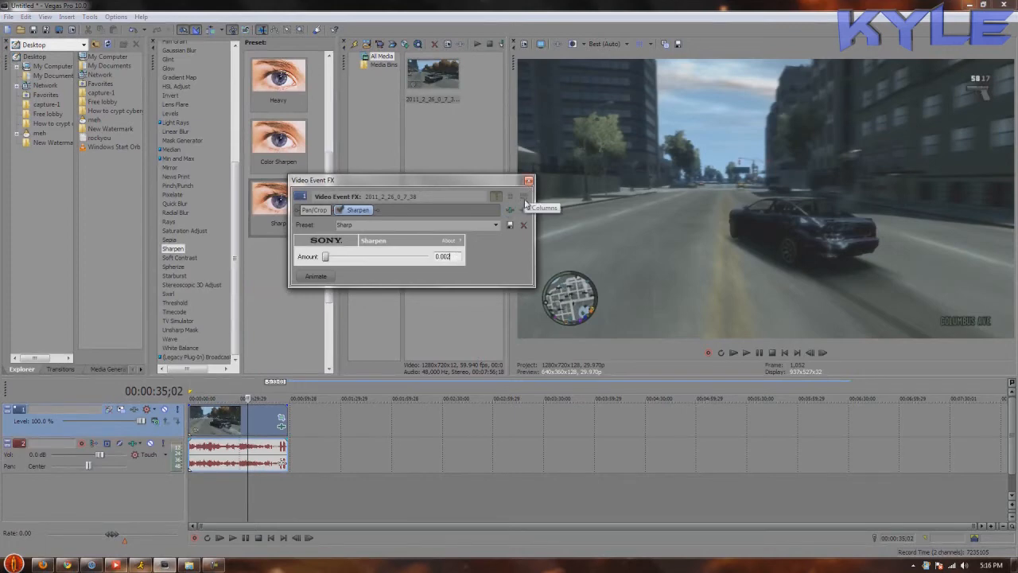
{"action": "left_click", "coordinate": [528, 180]}
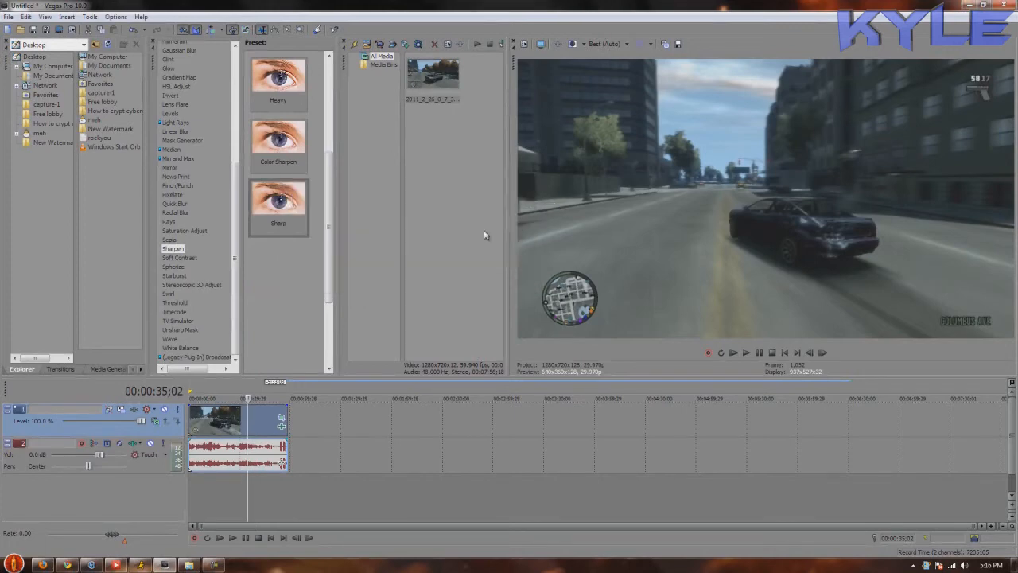
{"action": "mouse_move", "coordinate": [561, 252]}
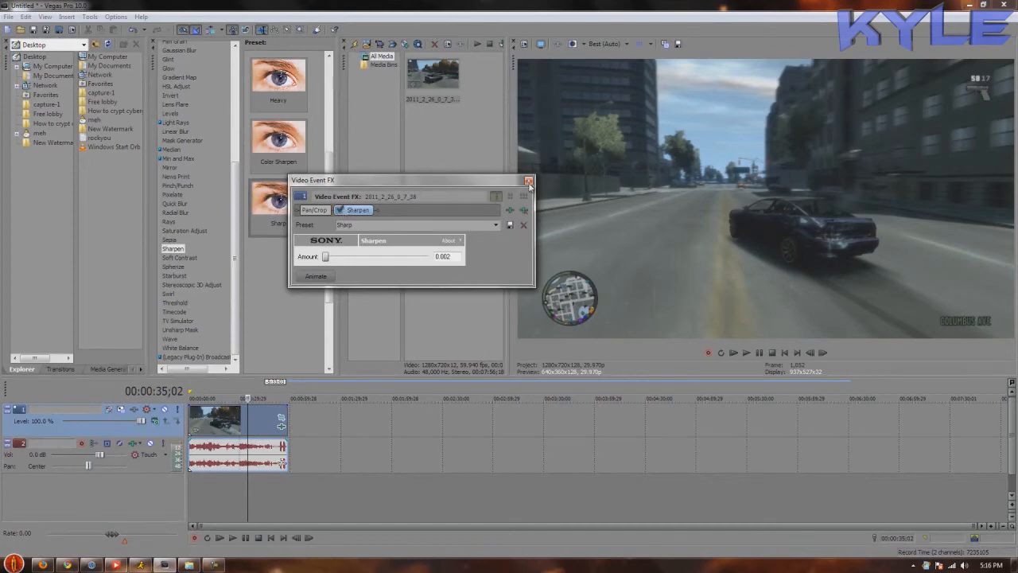
{"action": "left_click", "coordinate": [528, 182]}
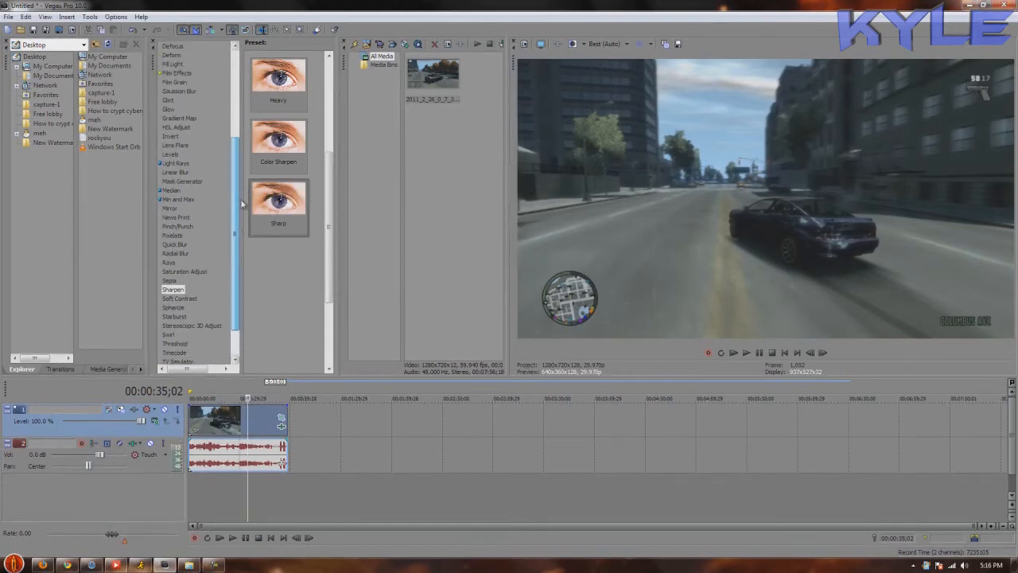
Browse the Color Curves presets and apply one to the clip.
{"action": "scroll", "scroll_direction": "up", "scroll_amount": 3}
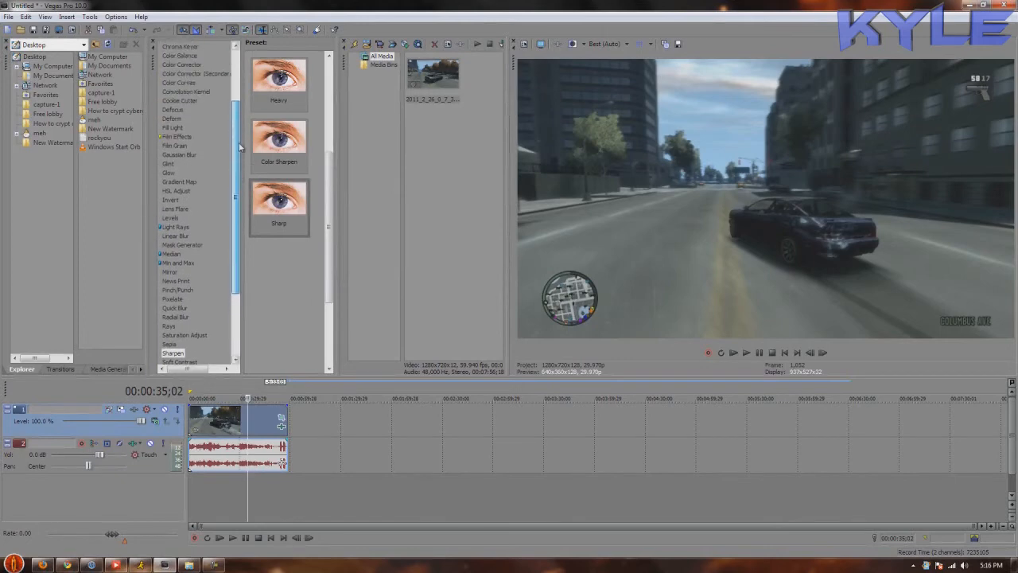
{"action": "scroll", "scroll_direction": "up", "scroll_amount": 3}
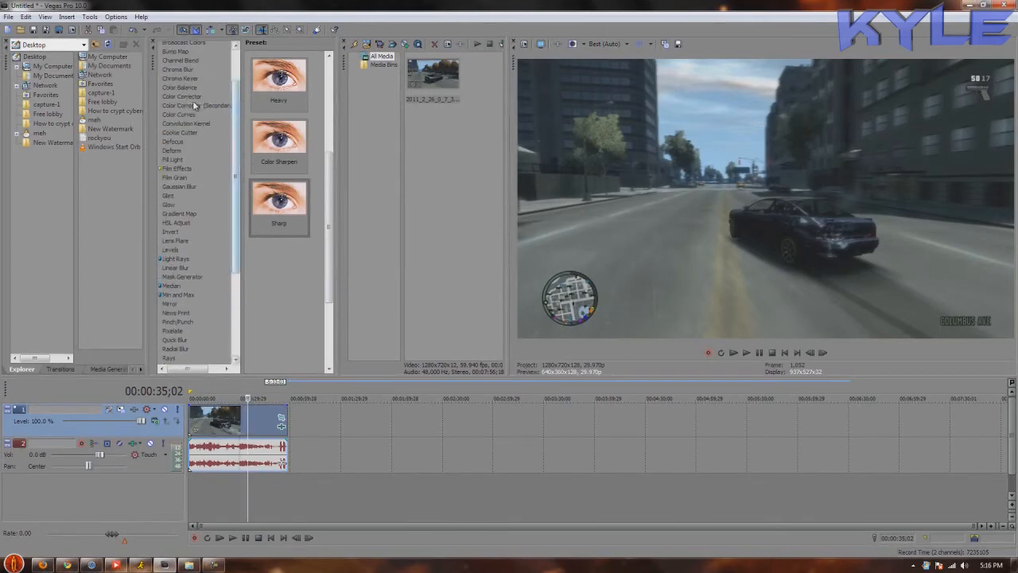
{"action": "left_click", "coordinate": [178, 115]}
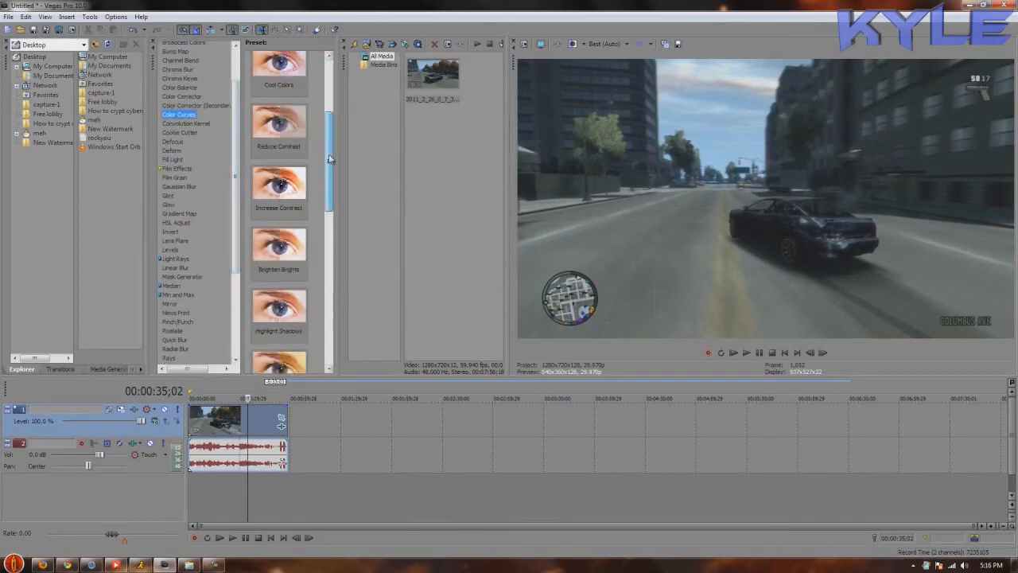
{"action": "scroll", "scroll_direction": "down", "scroll_amount": 3}
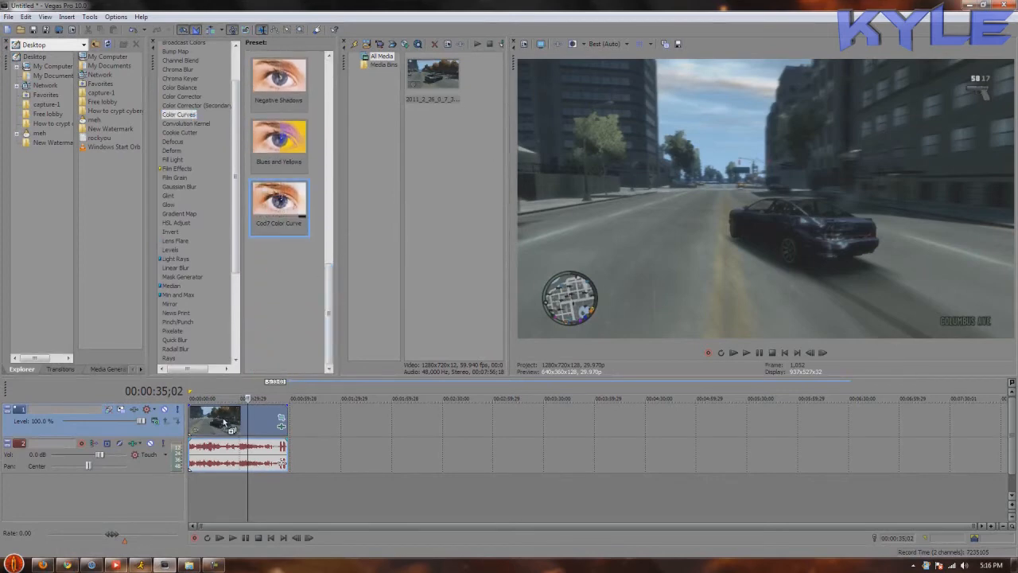
{"action": "double_click", "coordinate": [279, 204]}
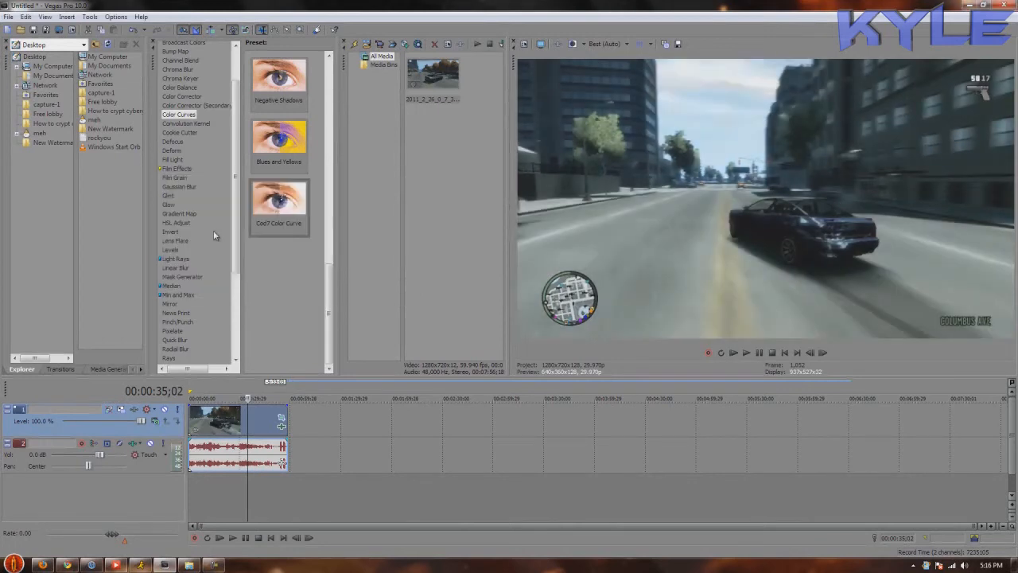
Bring up the Color Corrector effect presets in the Video FX list.
{"action": "scroll", "scroll_direction": "up", "scroll_amount": 3}
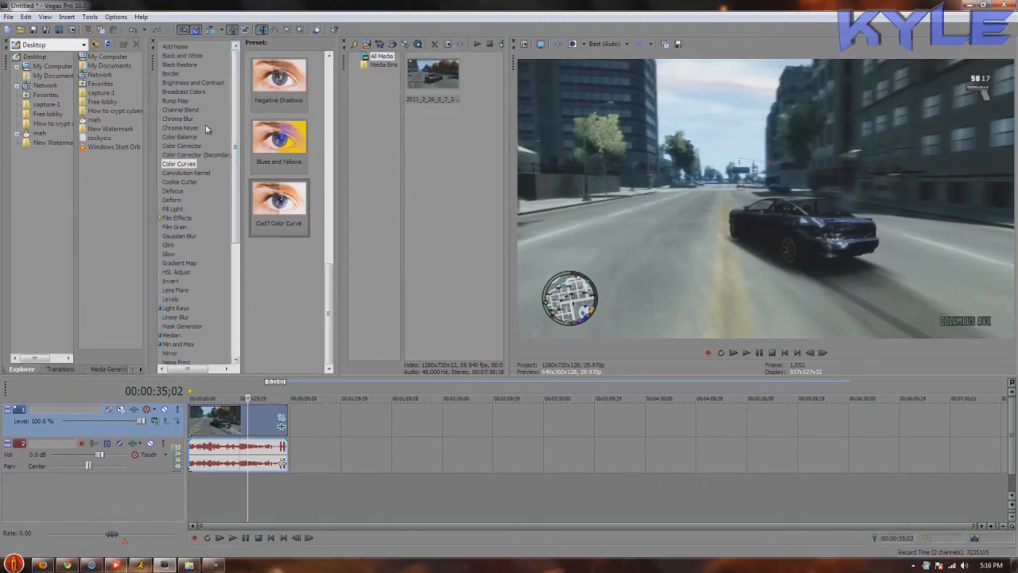
{"action": "mouse_move", "coordinate": [197, 147]}
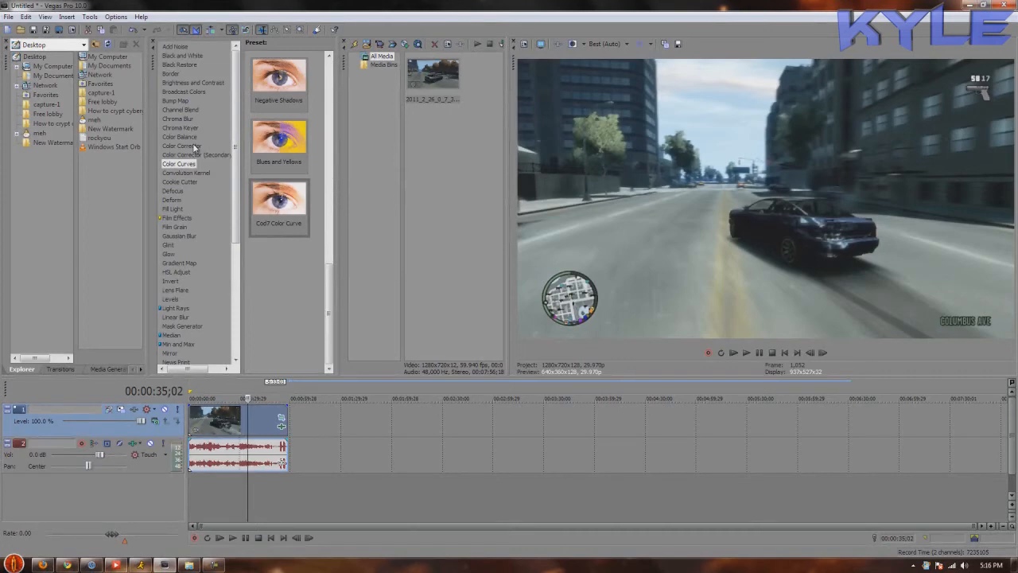
{"action": "left_click", "coordinate": [182, 146]}
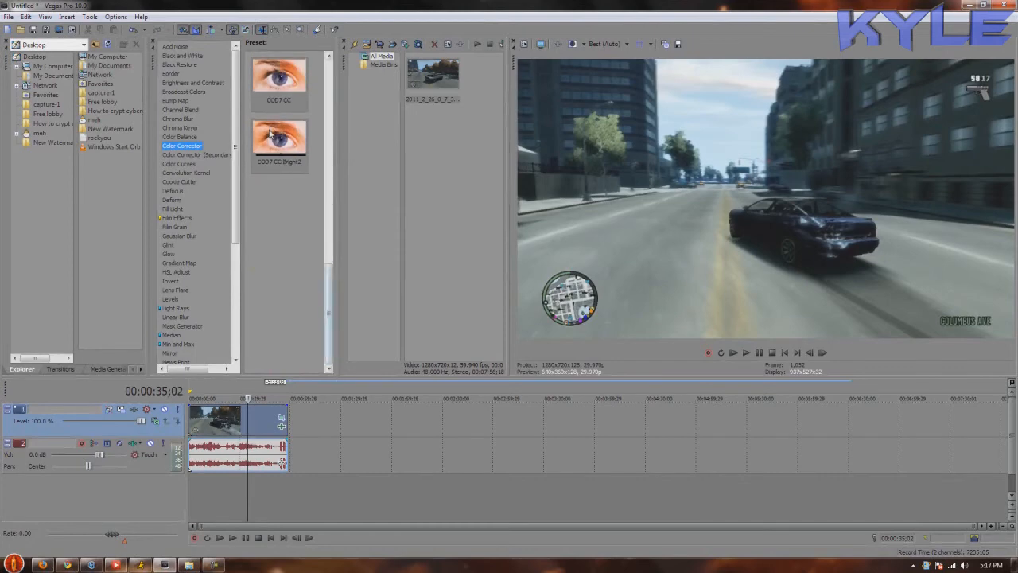
Add a Color Corrector preset alongside Sharpen and Color Curves, then close the effects window.
{"action": "left_click", "coordinate": [279, 143]}
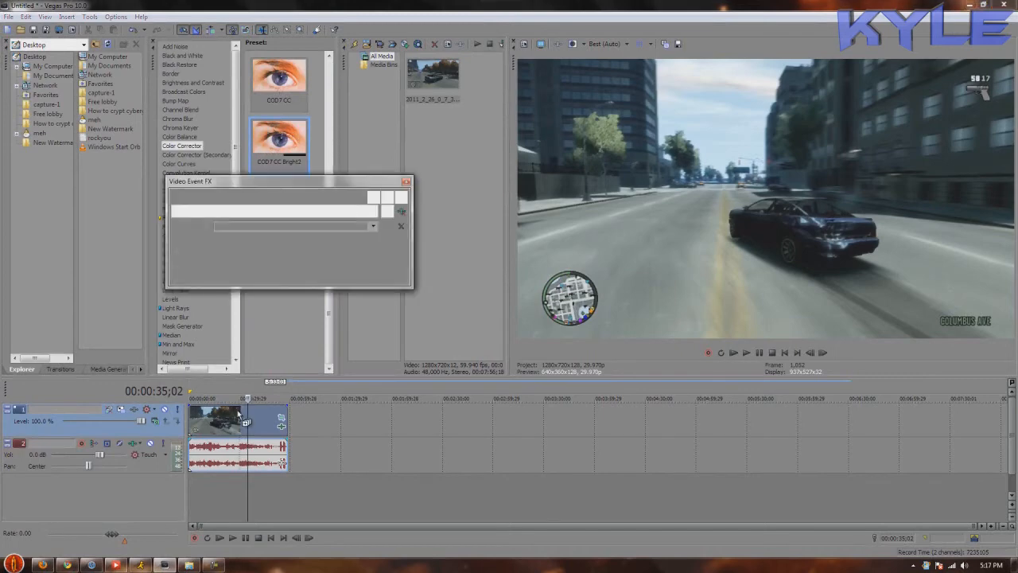
{"action": "left_click", "coordinate": [280, 143]}
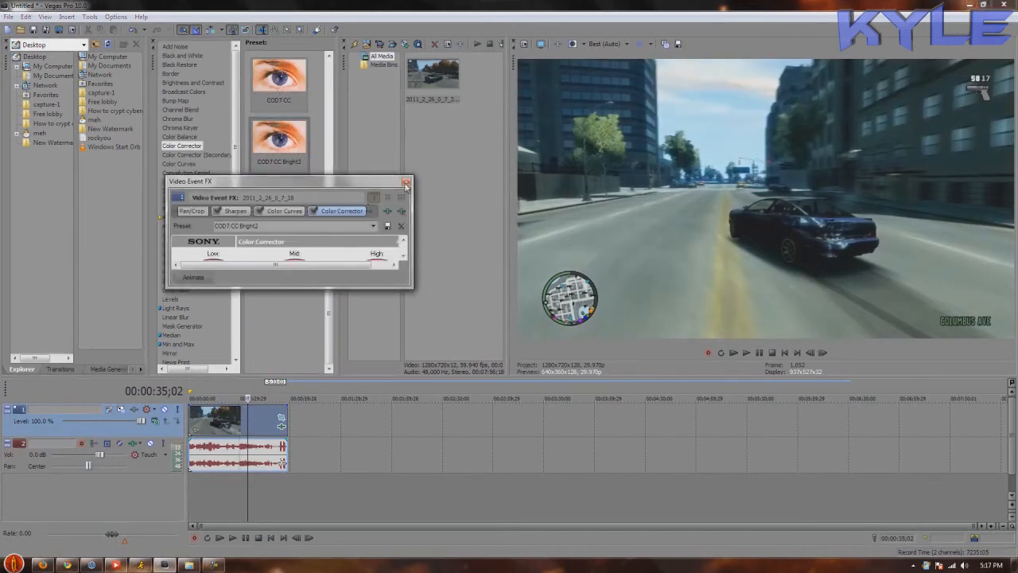
{"action": "left_click", "coordinate": [406, 182]}
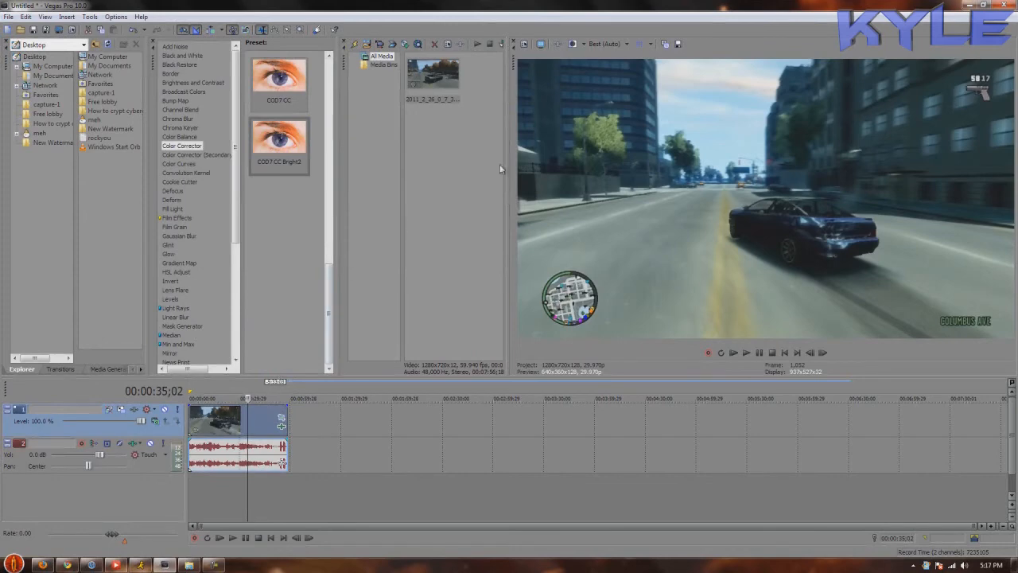
{"action": "mouse_move", "coordinate": [547, 11]}
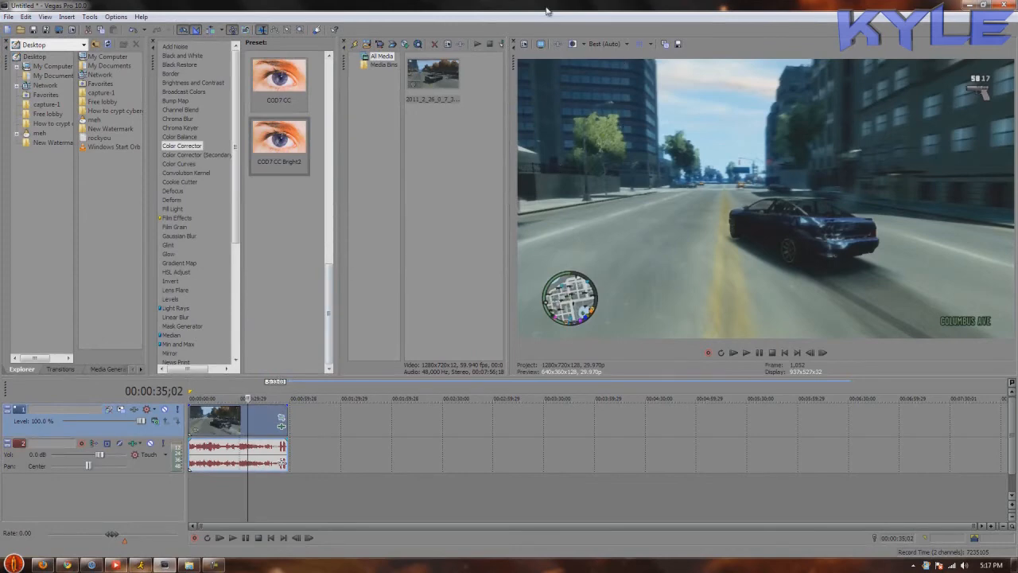
{"action": "mouse_move", "coordinate": [478, 185]}
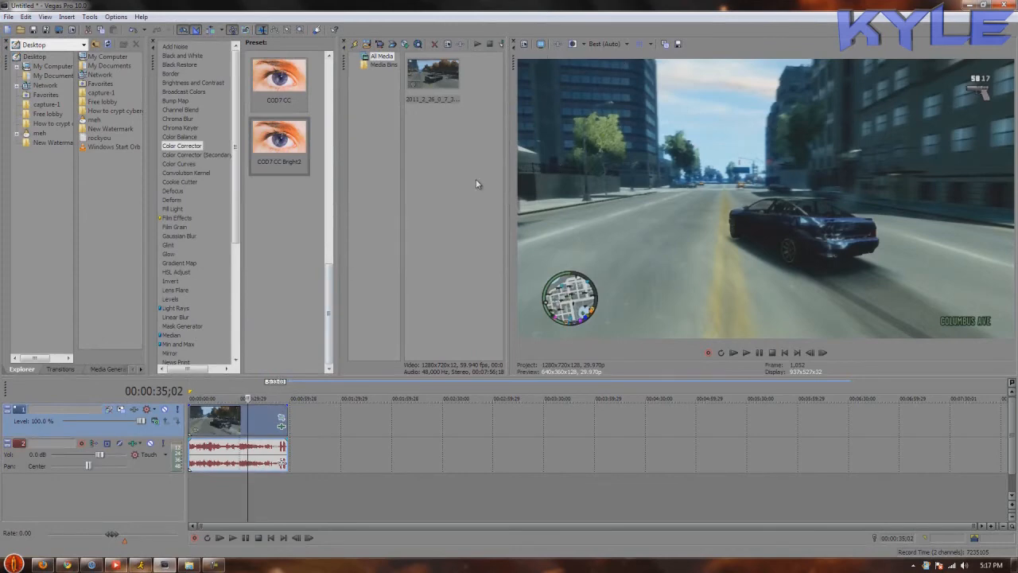
{"action": "mouse_move", "coordinate": [425, 116]}
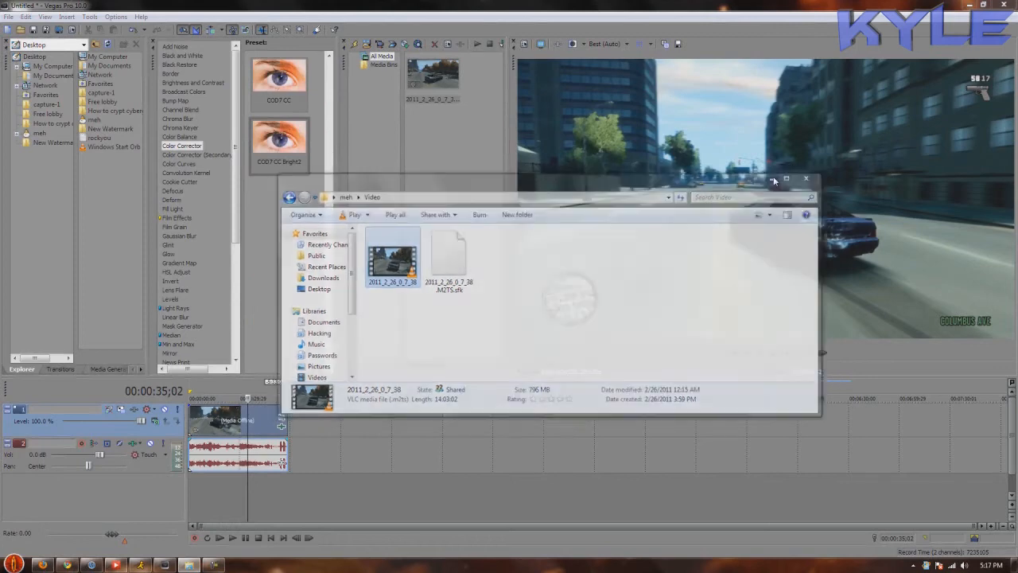
{"action": "left_click", "coordinate": [805, 178]}
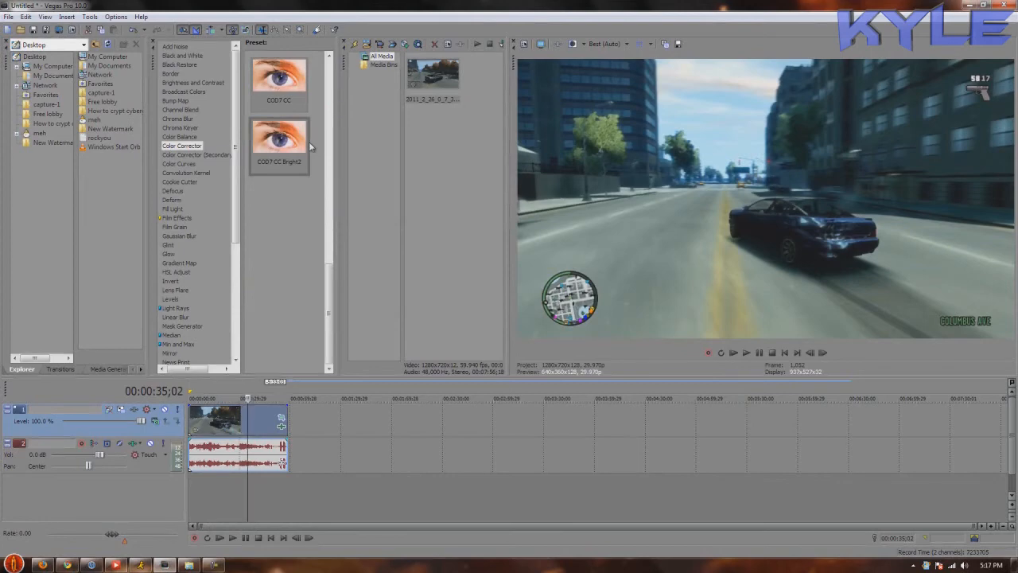
{"action": "mouse_move", "coordinate": [323, 114]}
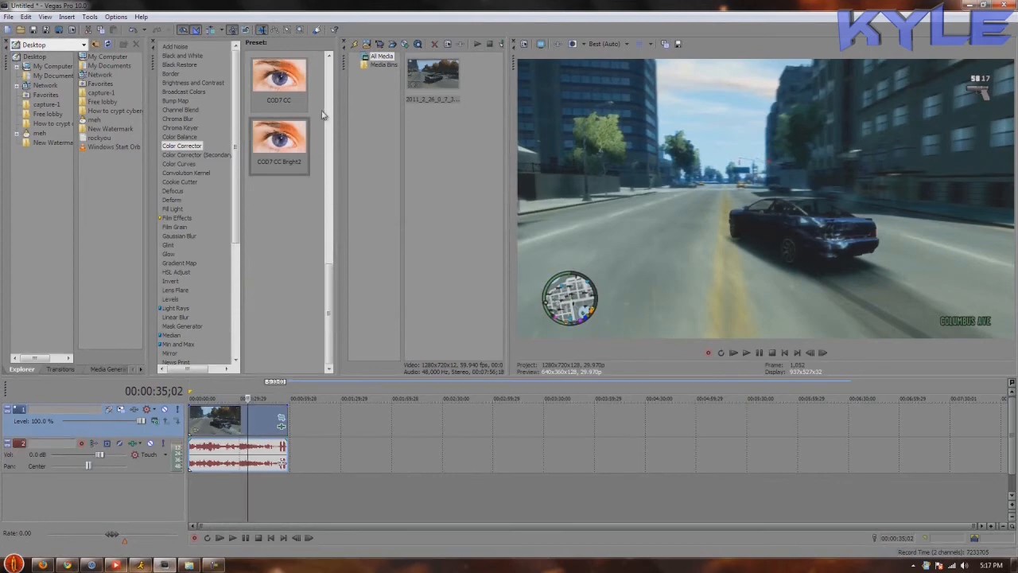
{"action": "scroll", "scroll_direction": "down", "scroll_amount": 3}
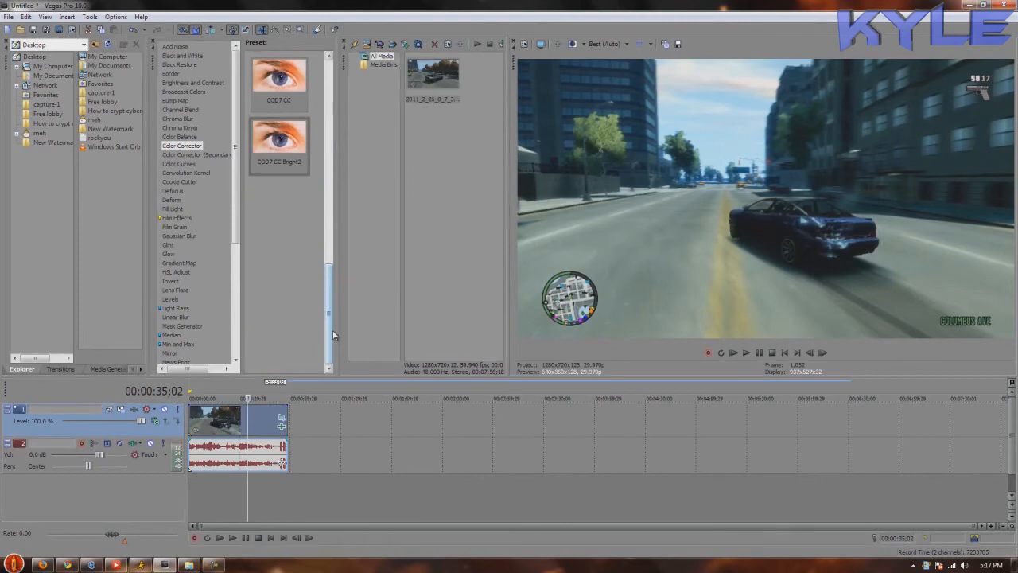
{"action": "scroll", "scroll_direction": "up", "scroll_amount": 3}
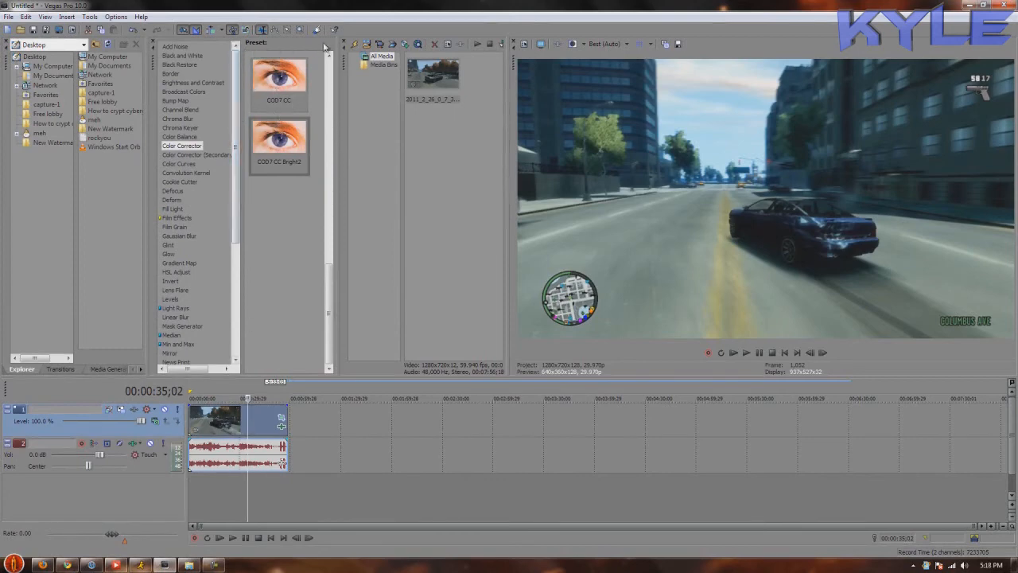
{"action": "mouse_move", "coordinate": [156, 44]}
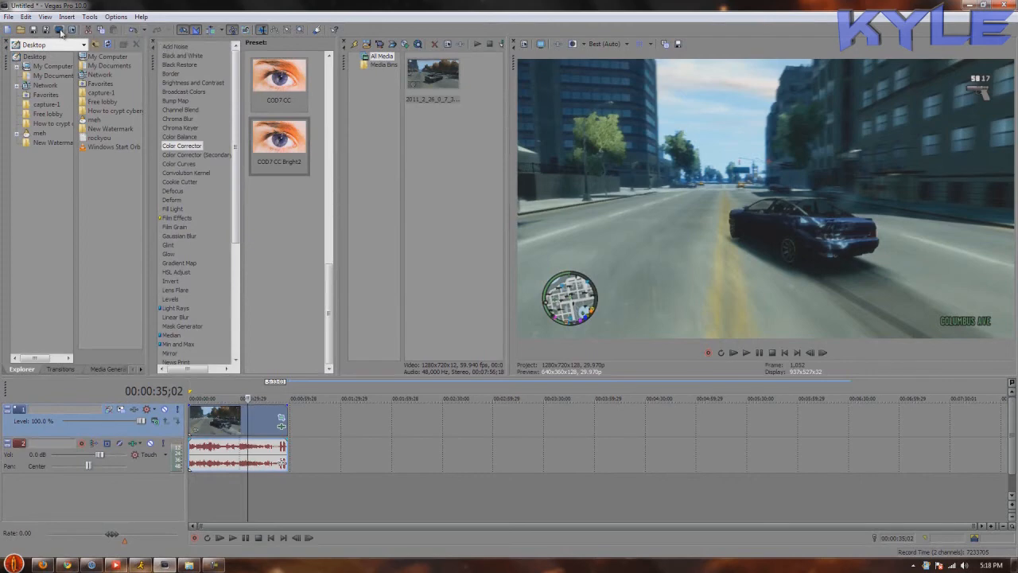
{"action": "mouse_move", "coordinate": [60, 30]}
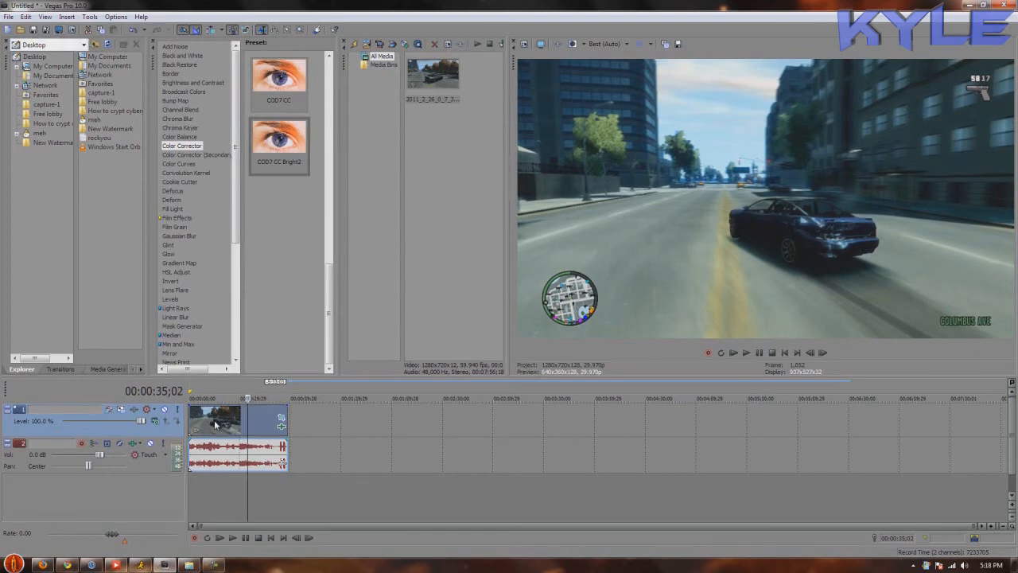
Bring up Render As with Windows Media Video V11 and the 720p Render Settings template.
{"action": "right_click", "coordinate": [214, 420]}
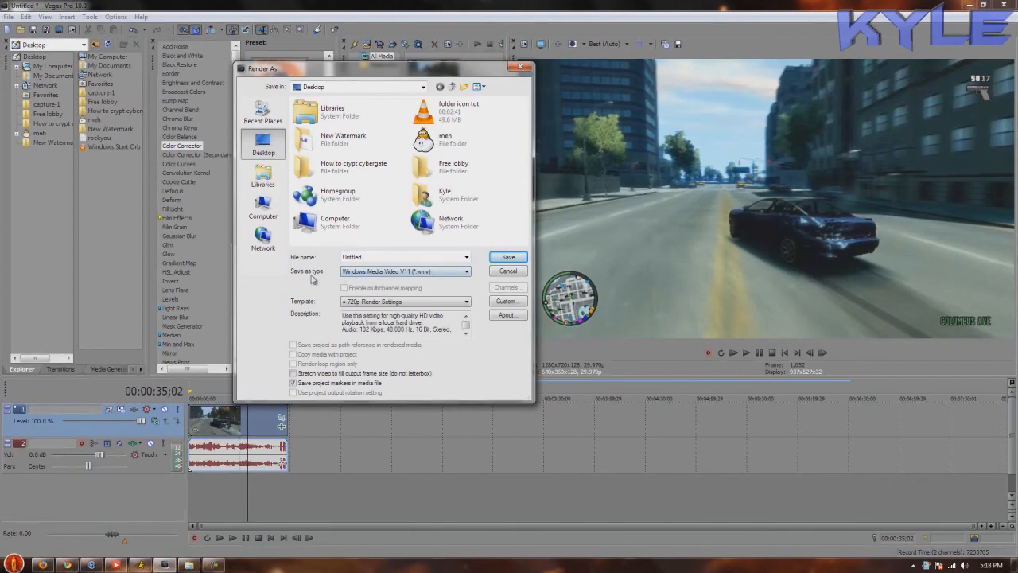
{"action": "mouse_move", "coordinate": [306, 306]}
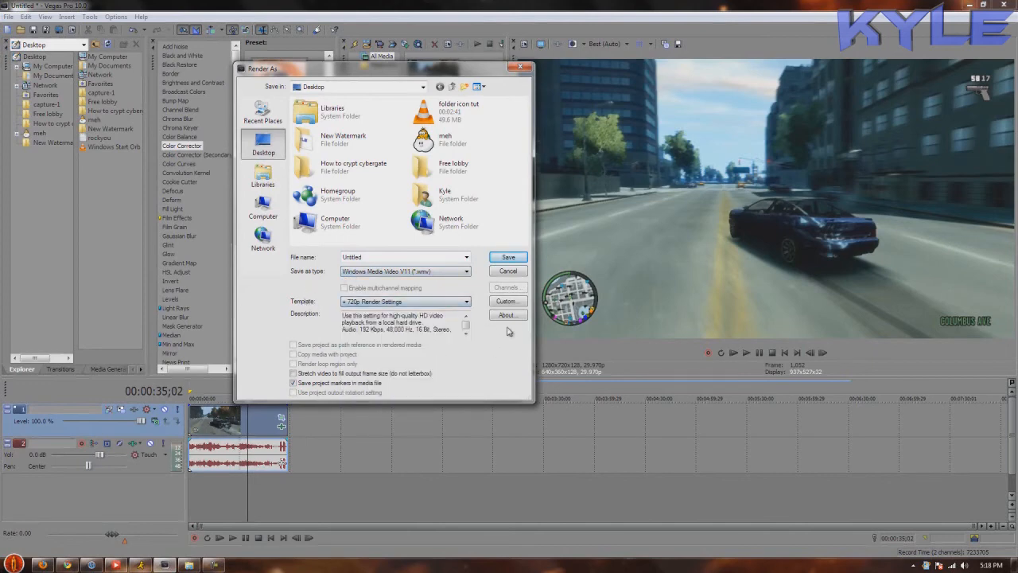
{"action": "left_click", "coordinate": [508, 300]}
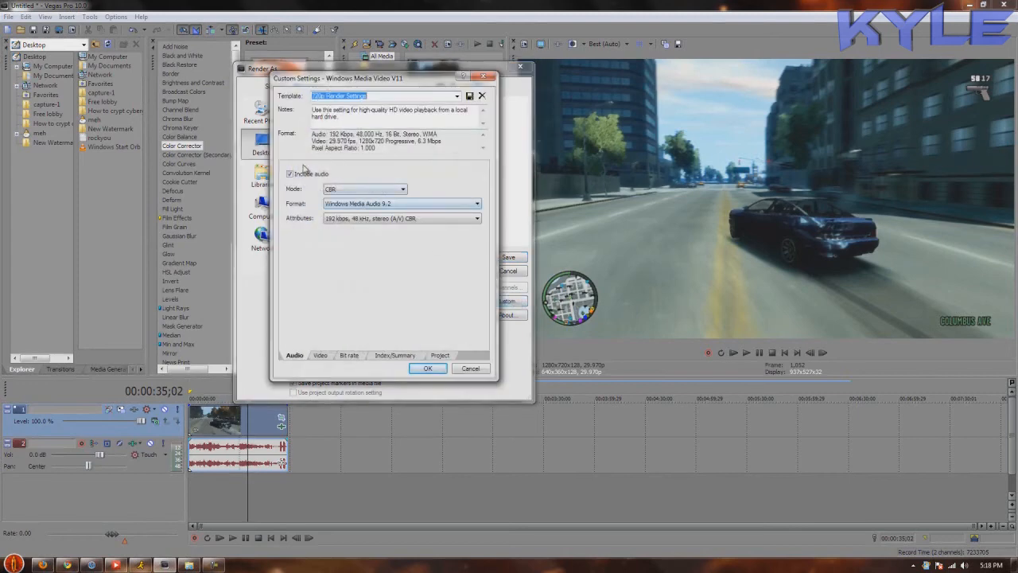
{"action": "mouse_move", "coordinate": [279, 156]}
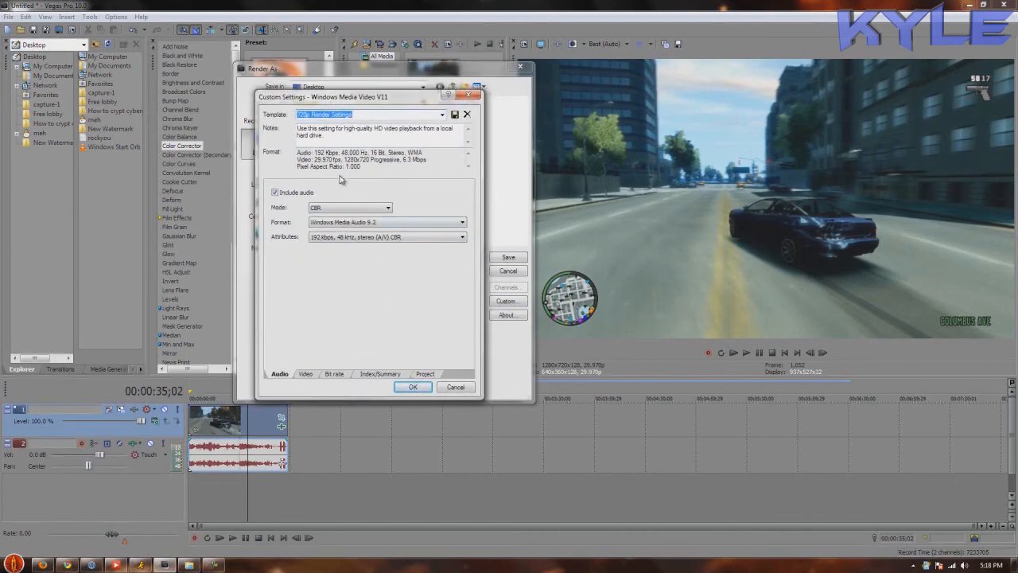
{"action": "mouse_move", "coordinate": [321, 193]}
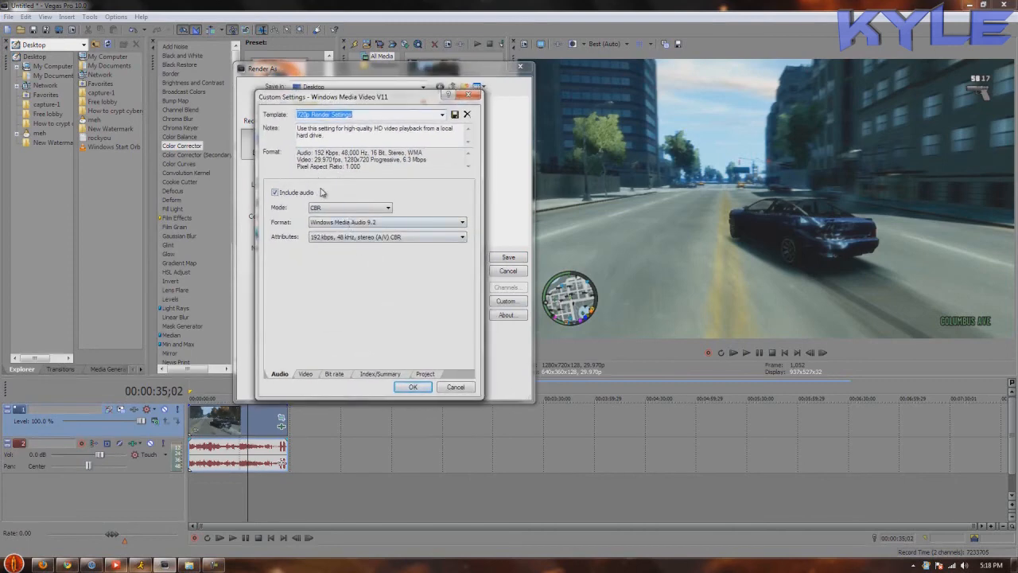
{"action": "left_click", "coordinate": [305, 373]}
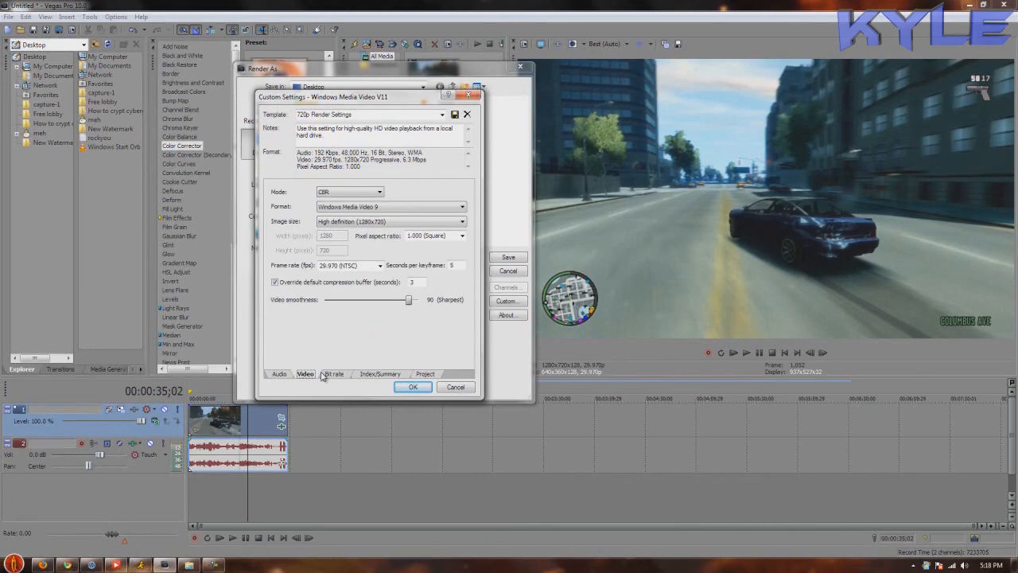
{"action": "left_click", "coordinate": [379, 374]}
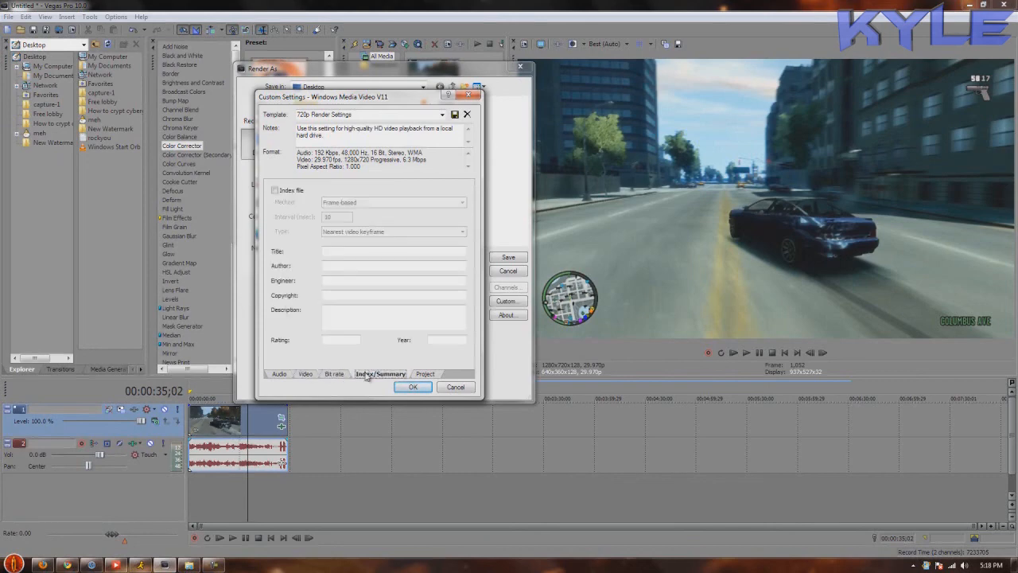
{"action": "left_click", "coordinate": [424, 372]}
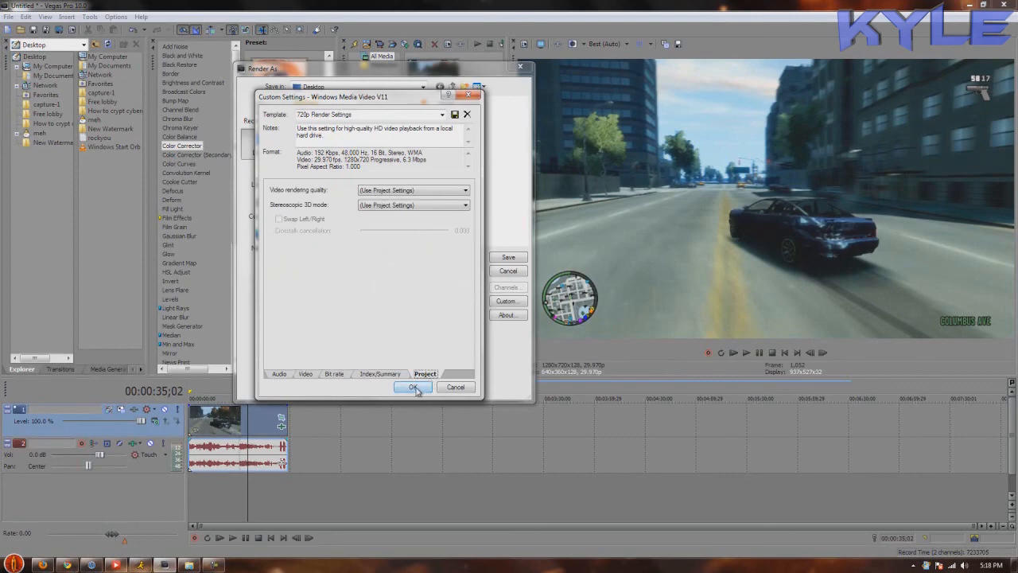
{"action": "left_click", "coordinate": [414, 386]}
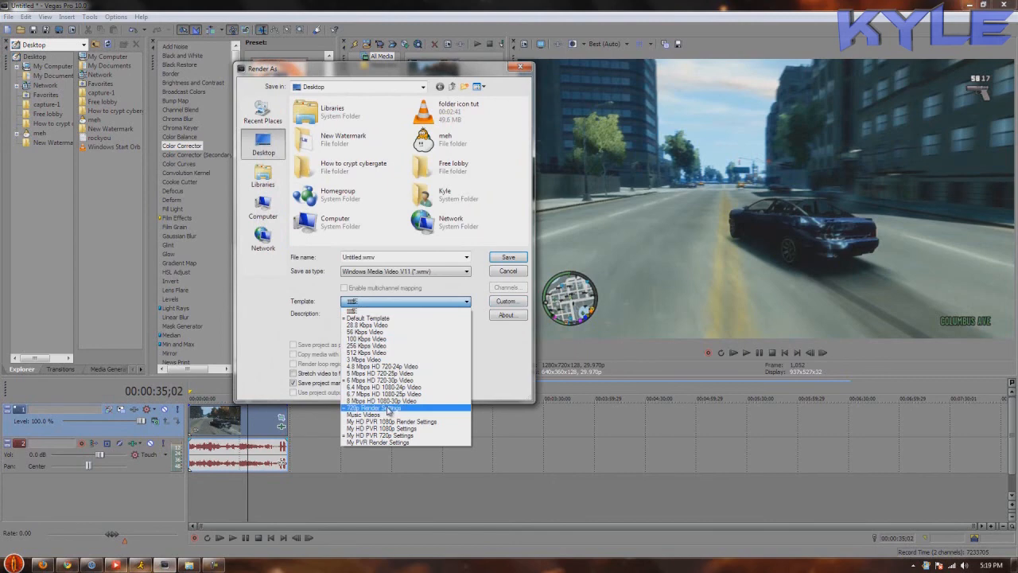
Close the template list, cancel Render As without rendering and minimise Vegas to the desktop.
{"action": "left_click", "coordinate": [385, 407]}
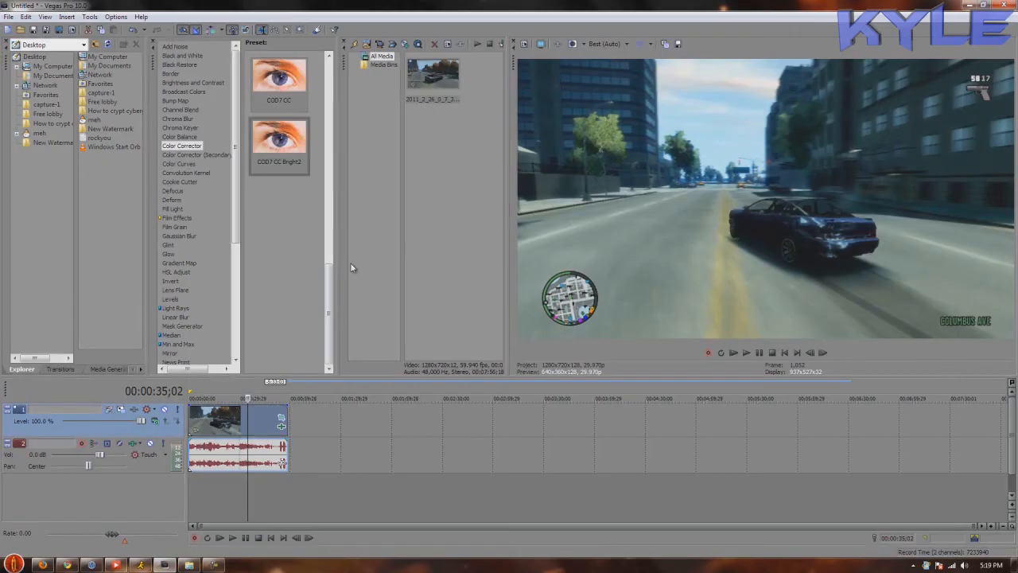
{"action": "mouse_move", "coordinate": [973, 46]}
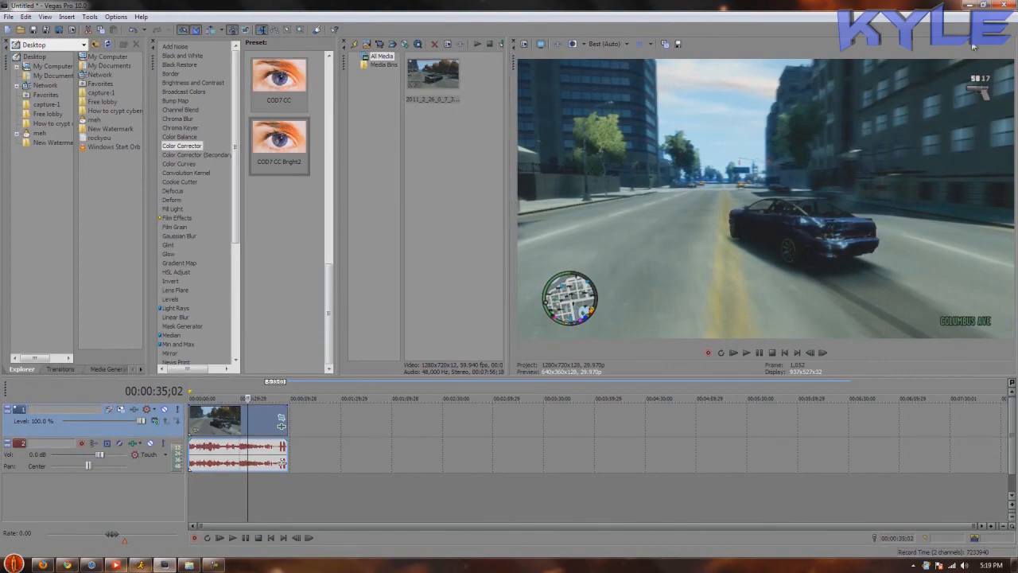
{"action": "left_click", "coordinate": [988, 5]}
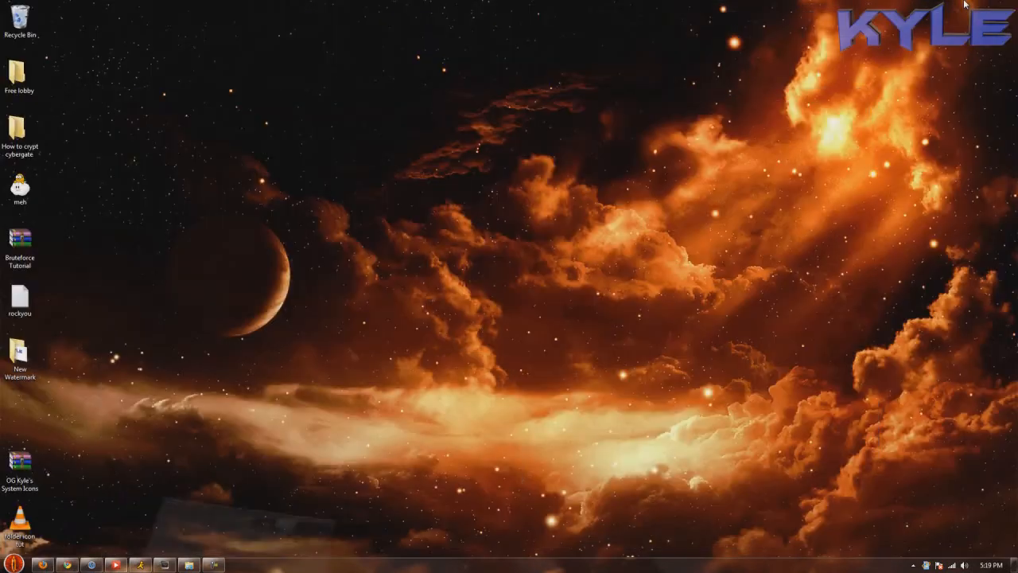